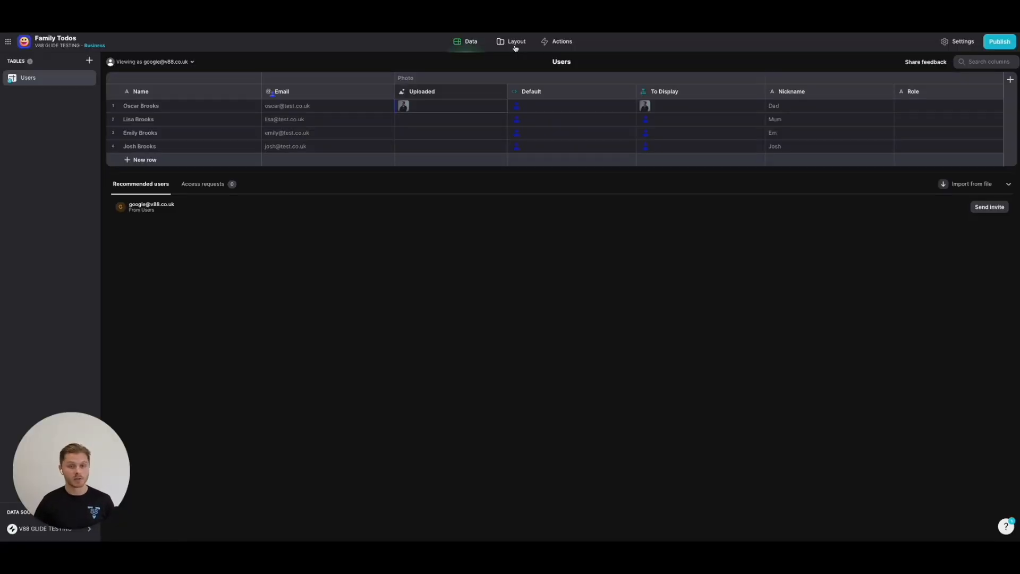
Step: Add a blank custom screen in Layout, keeping Users as its source
click(516, 41)
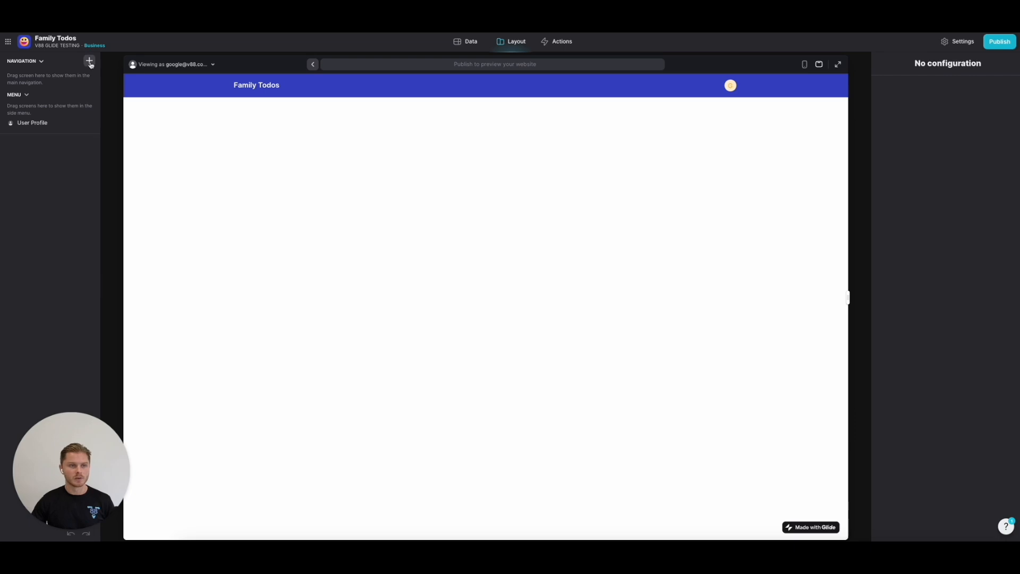
click(90, 61)
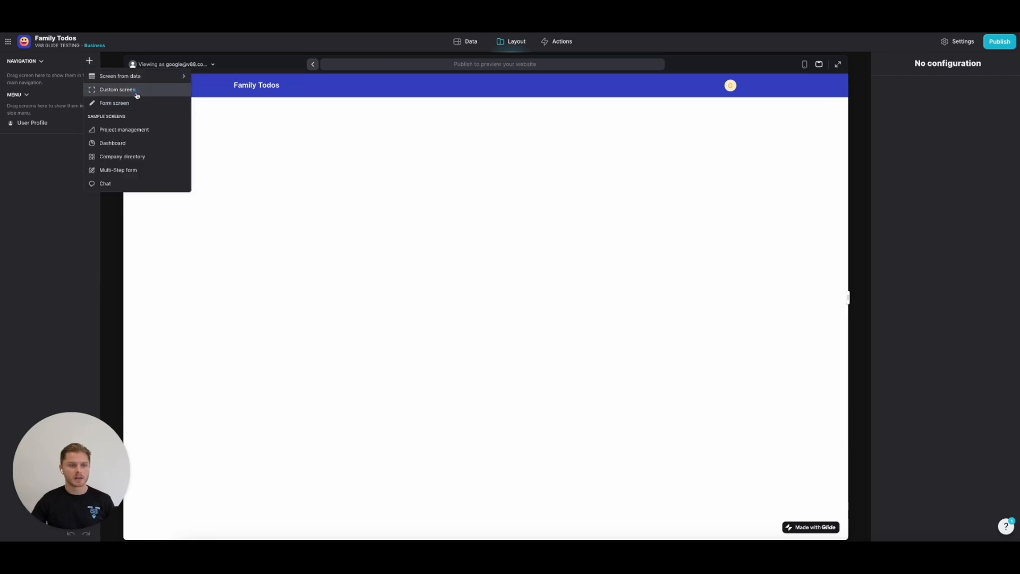
click(117, 89)
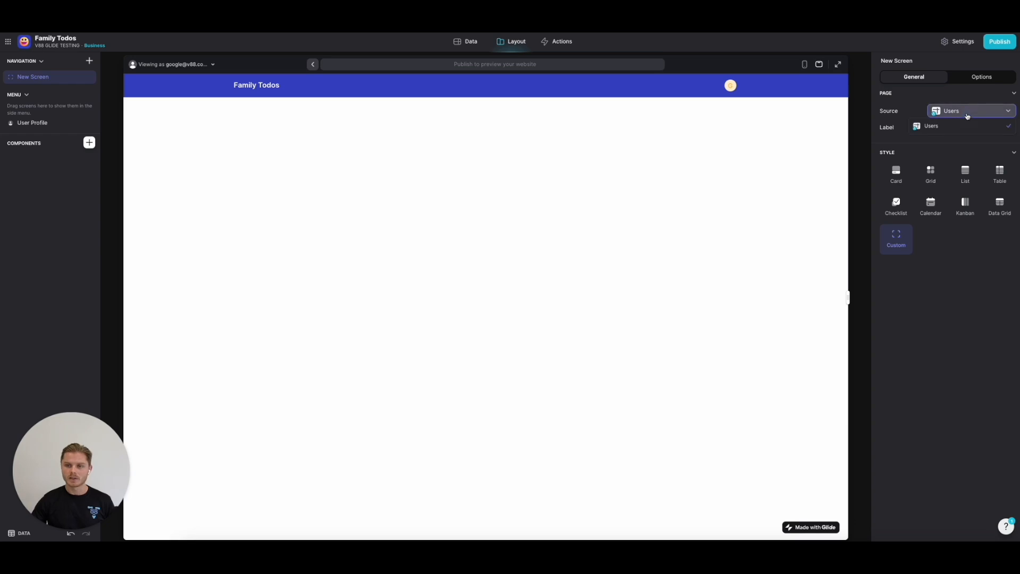
click(957, 127)
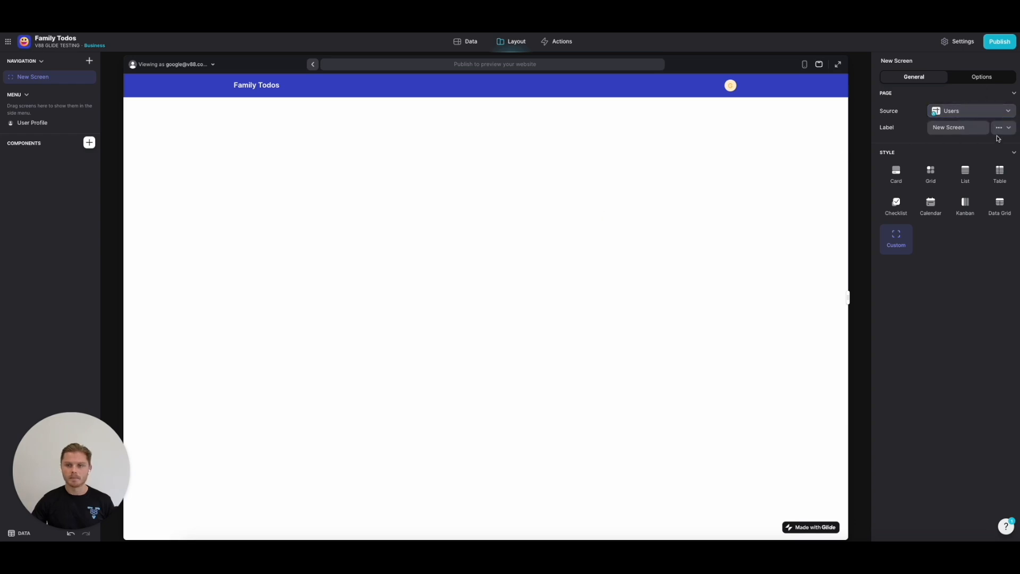
Step: Label the new screen Home and give it the house icon
text(Home)
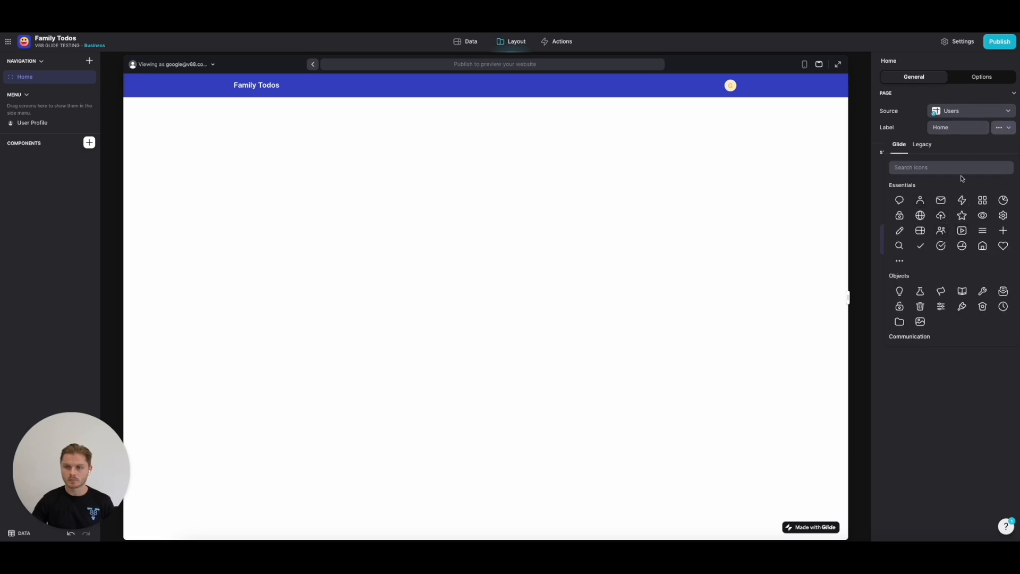
text(ho)
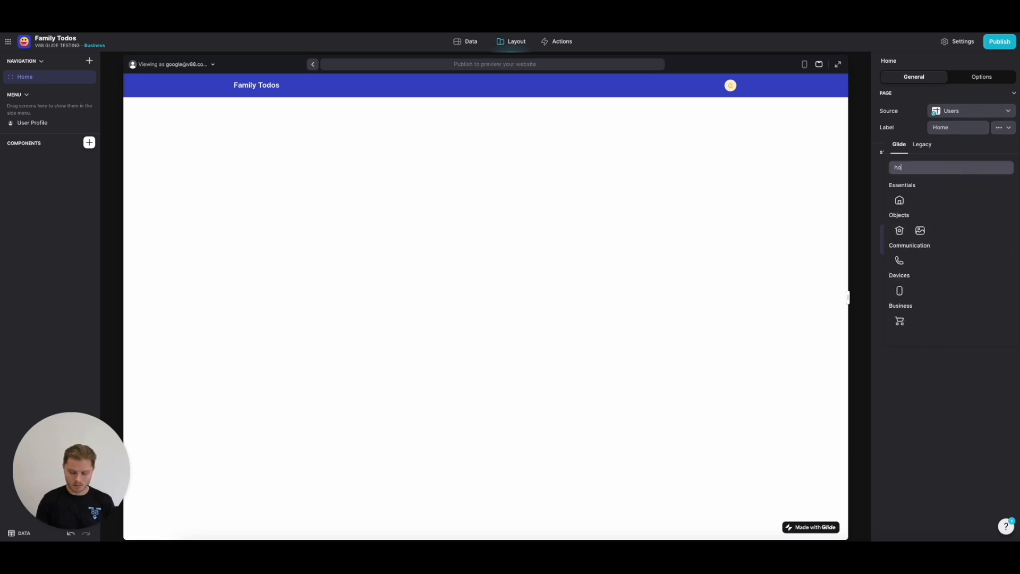
click(899, 200)
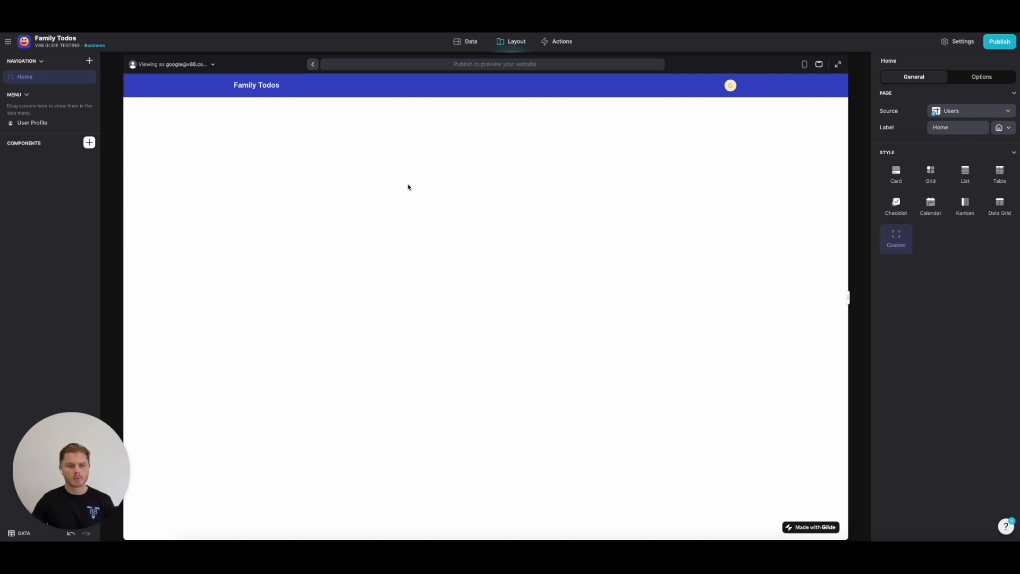
mouse_move(462, 42)
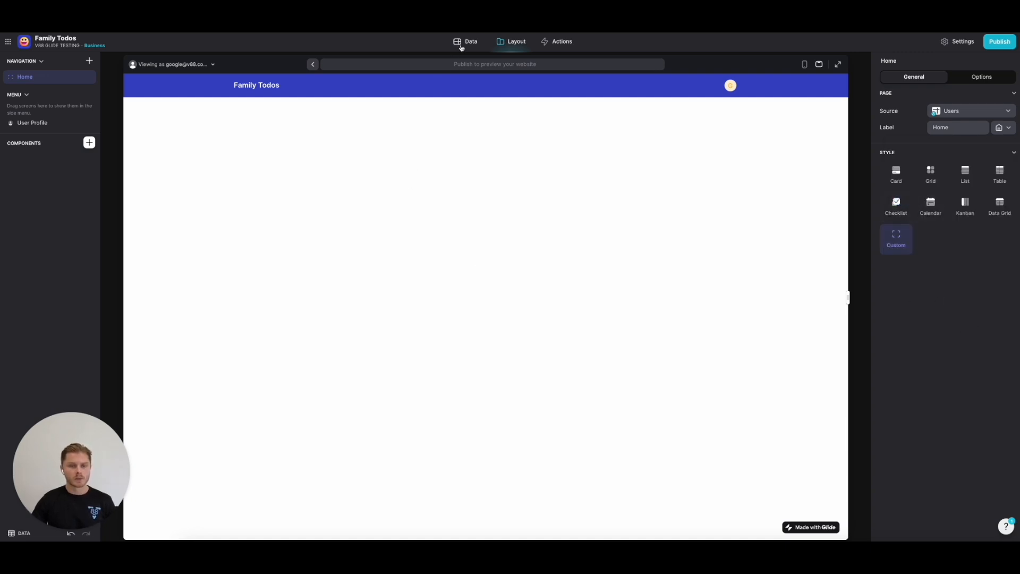
Step: Create a new empty table from the Data tab
click(466, 41)
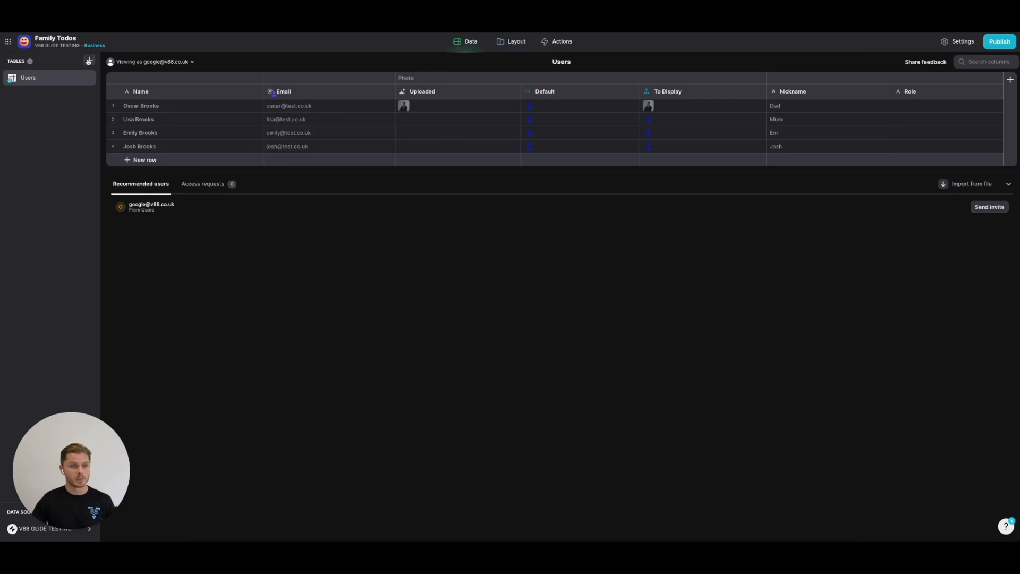
click(89, 61)
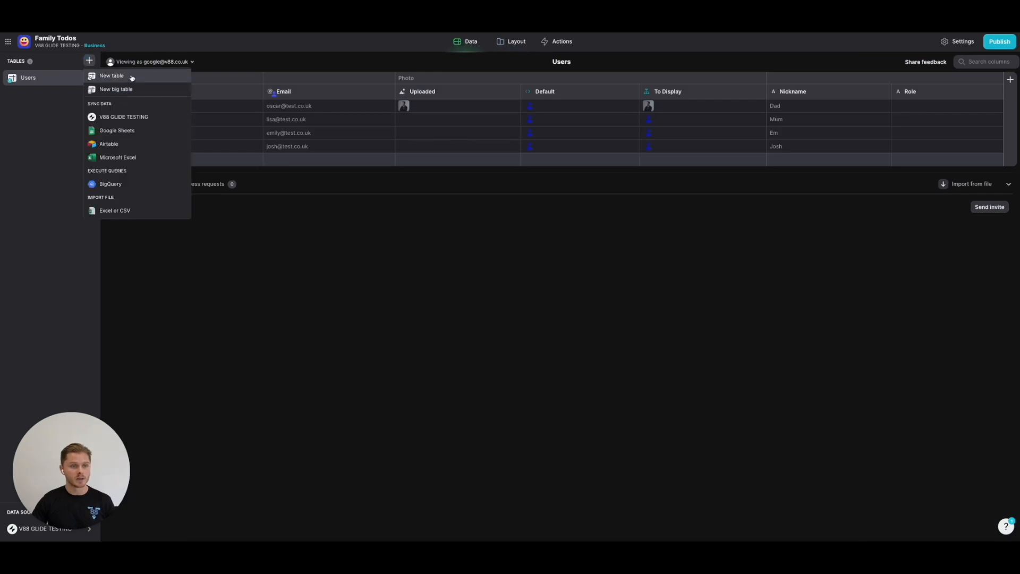
click(111, 75)
text(Configuration)
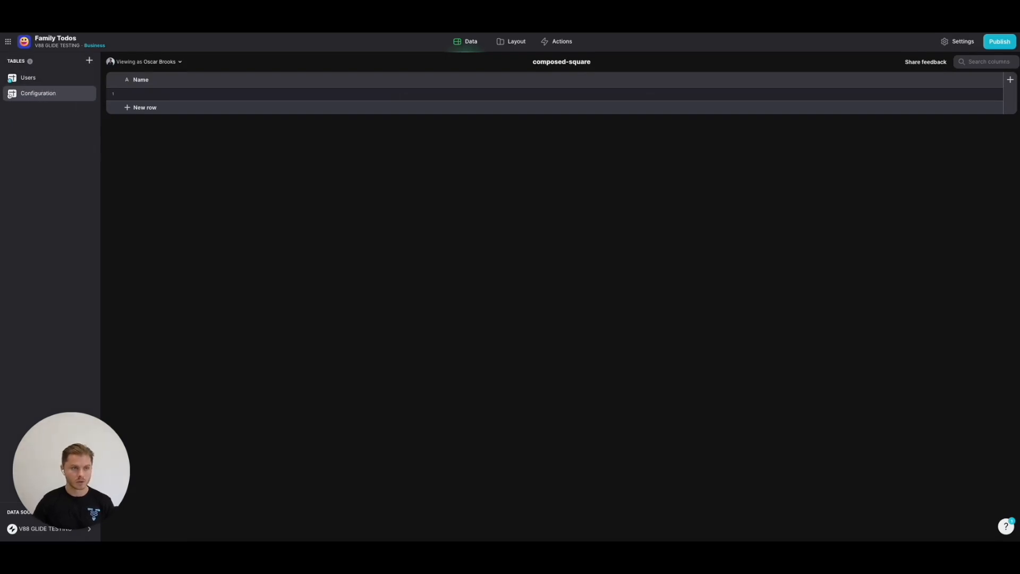
Step: Set the first row's Name in the new table to Family Todos
click(388, 94)
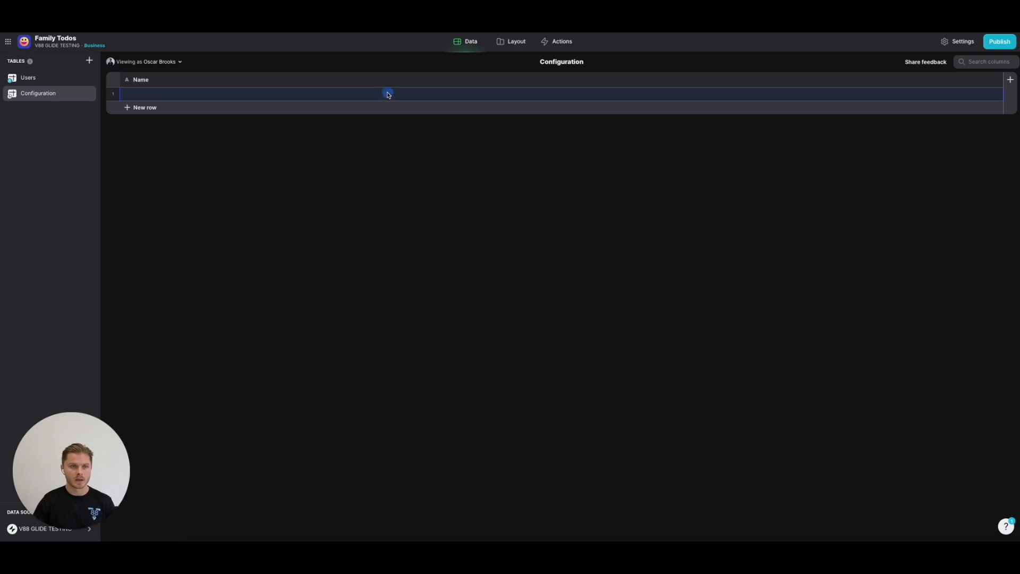
text(F)
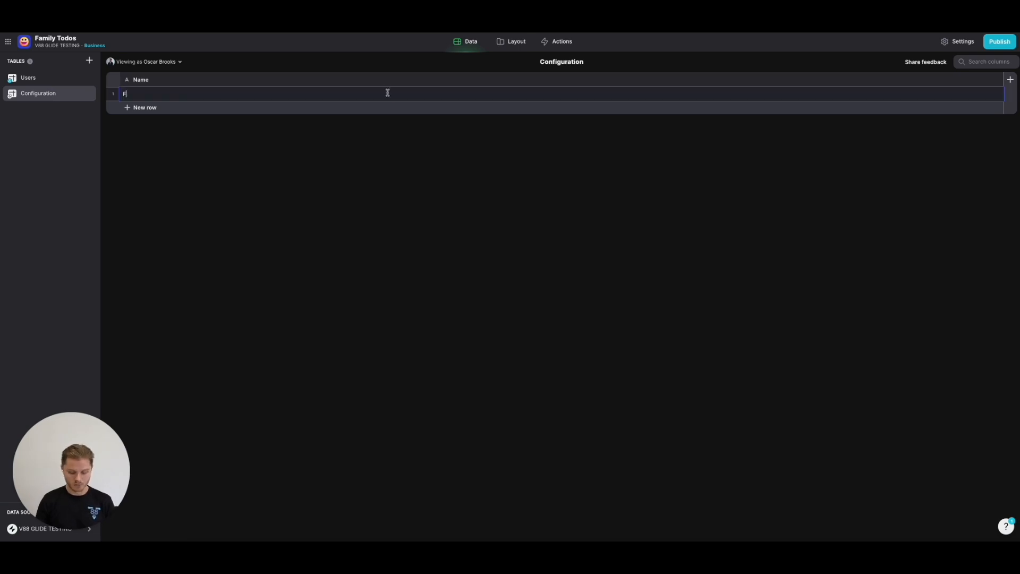
text(Family Todos)
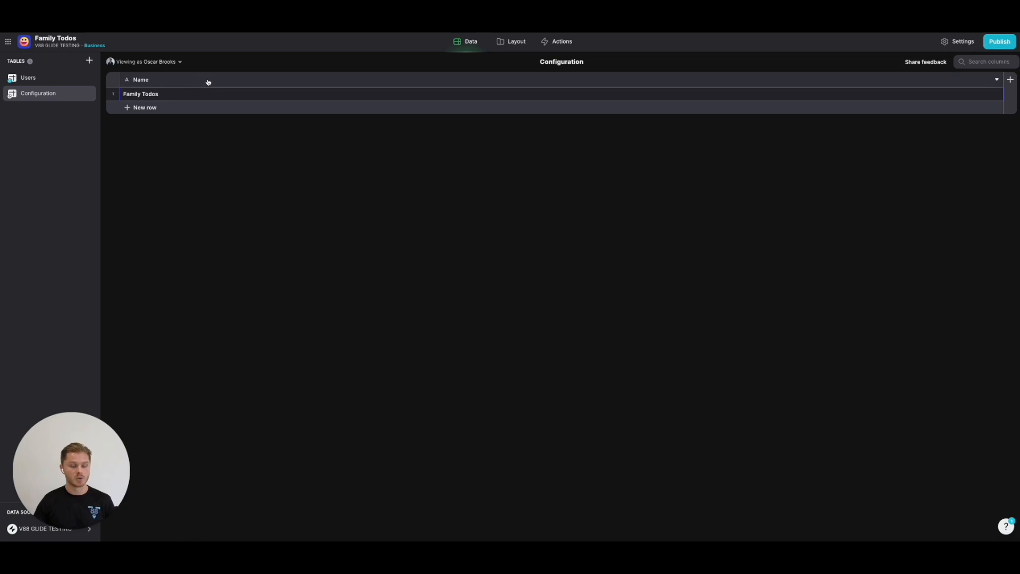
mouse_move(178, 106)
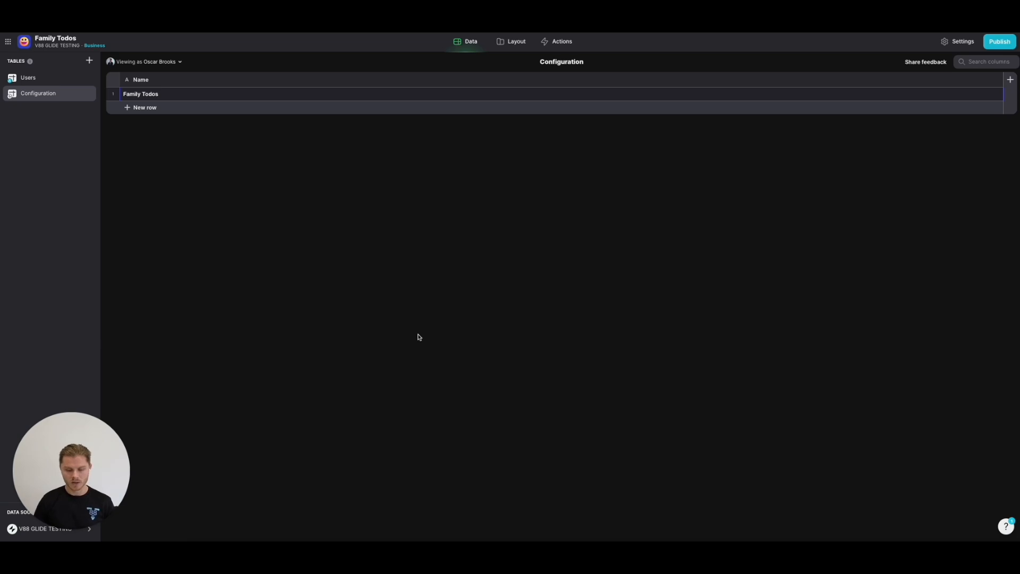
Step: Review the Users and Configuration tables, then return to the Layout designer
click(517, 41)
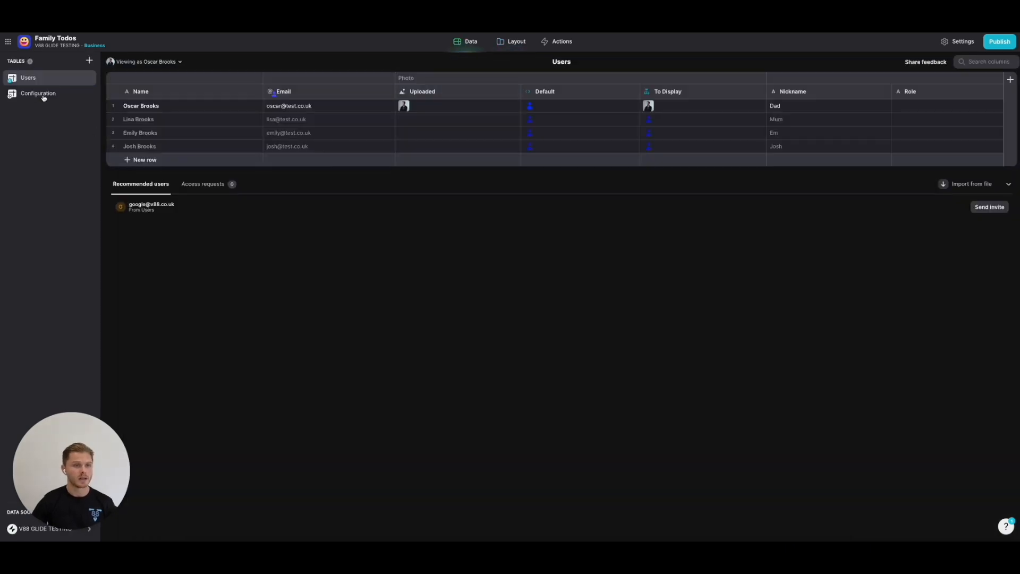
click(38, 94)
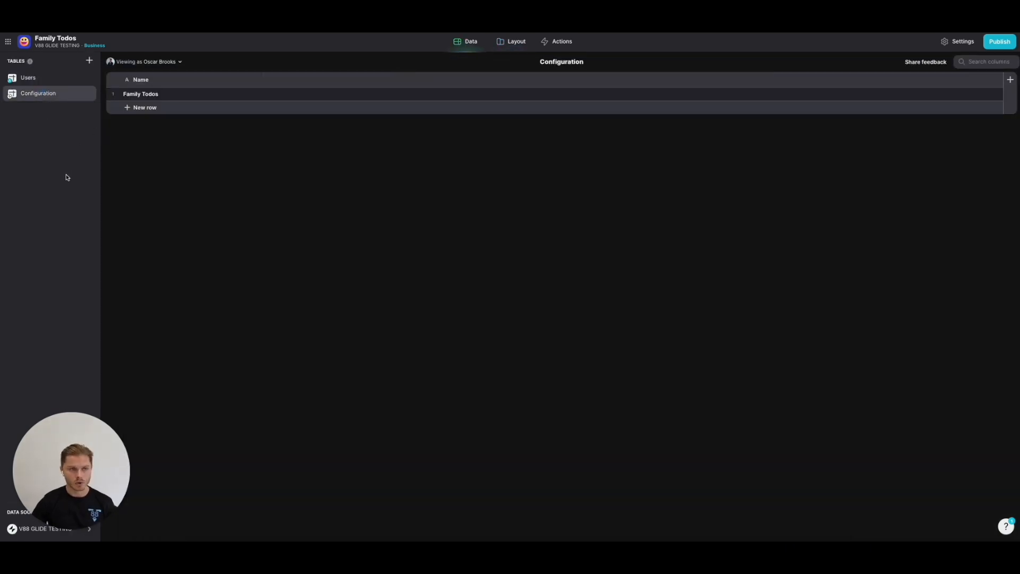
mouse_move(53, 130)
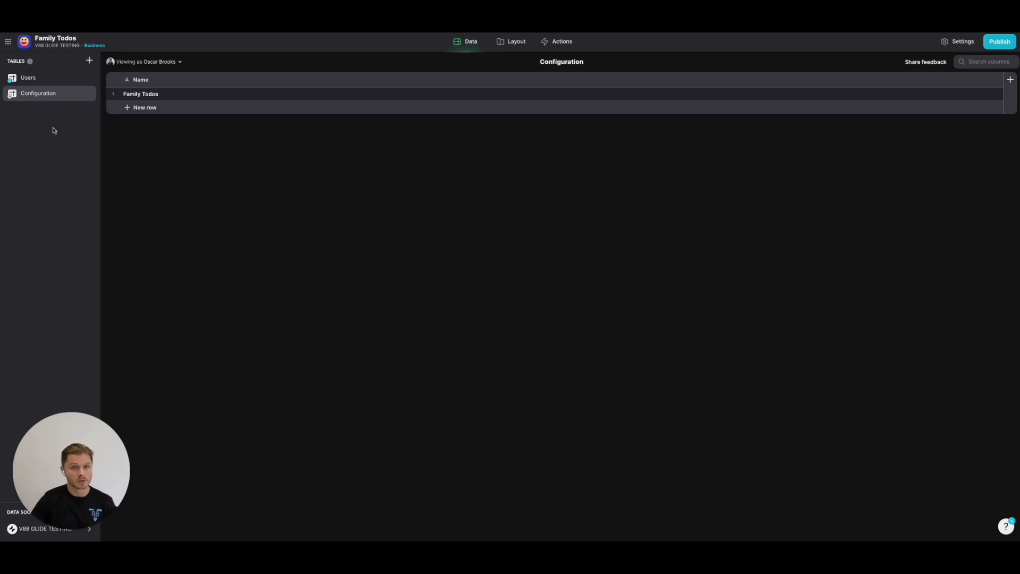
mouse_move(58, 133)
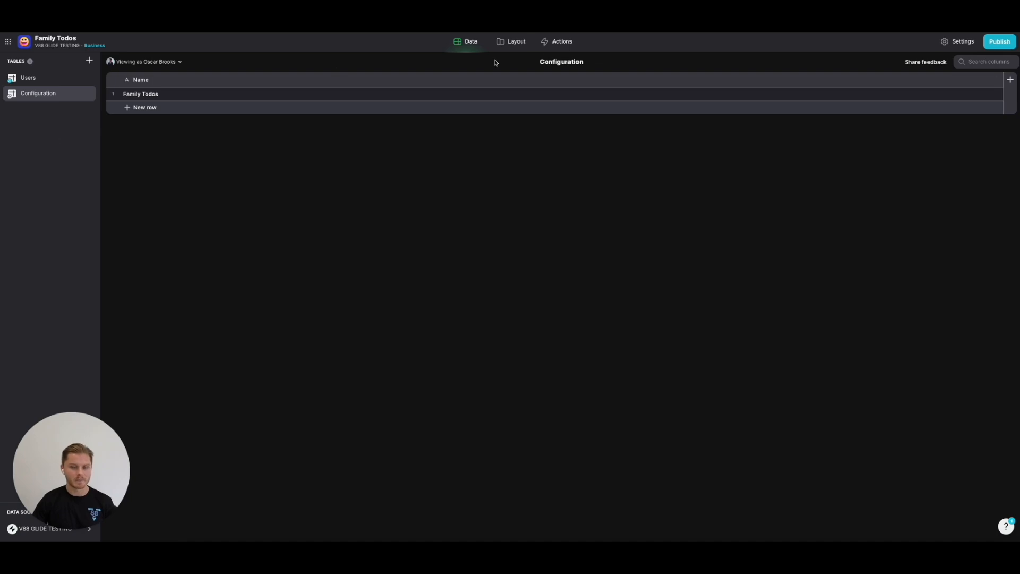
click(515, 41)
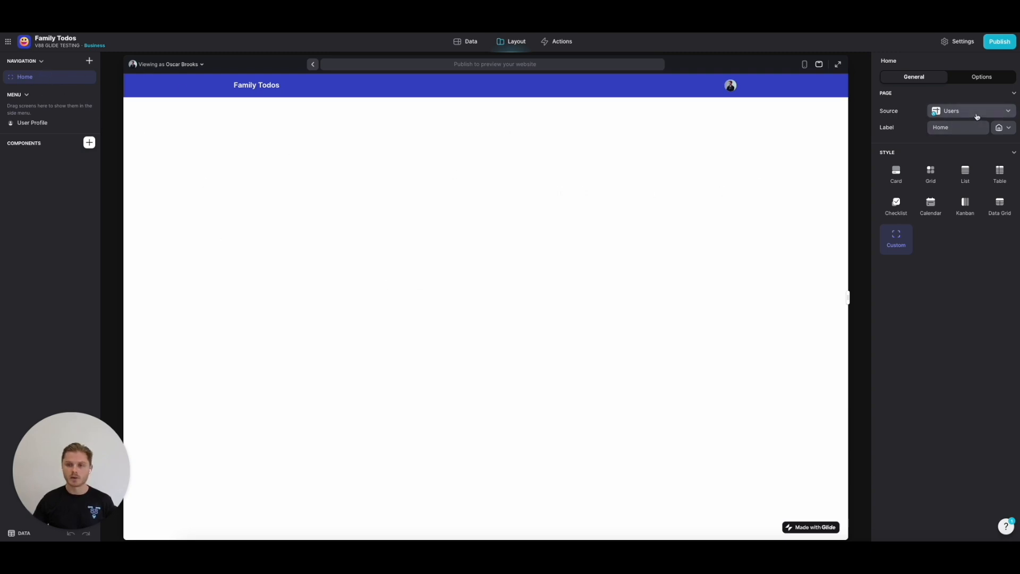
Step: Source the Home screen from the Configuration table and remove its collection
click(969, 111)
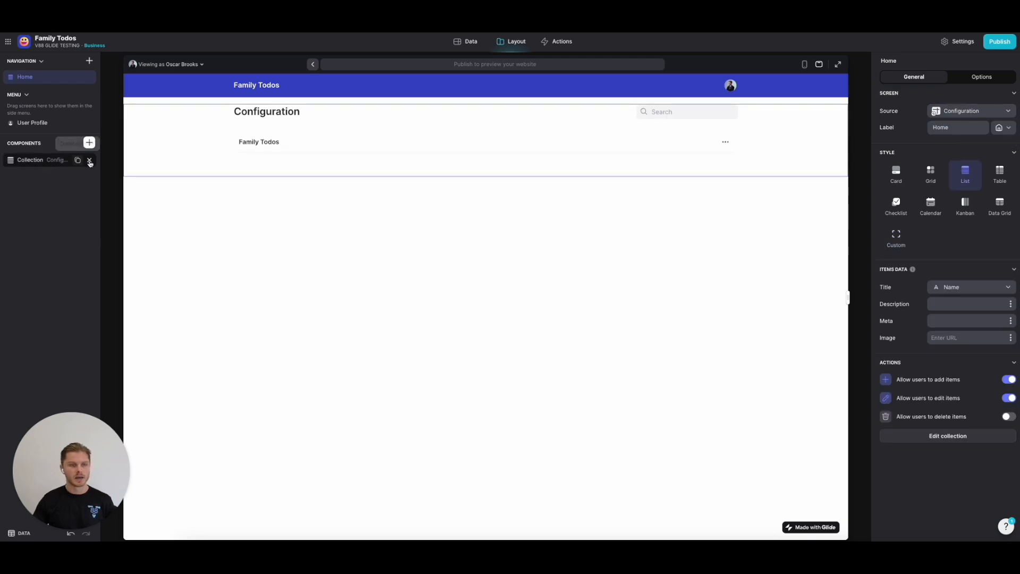
click(89, 161)
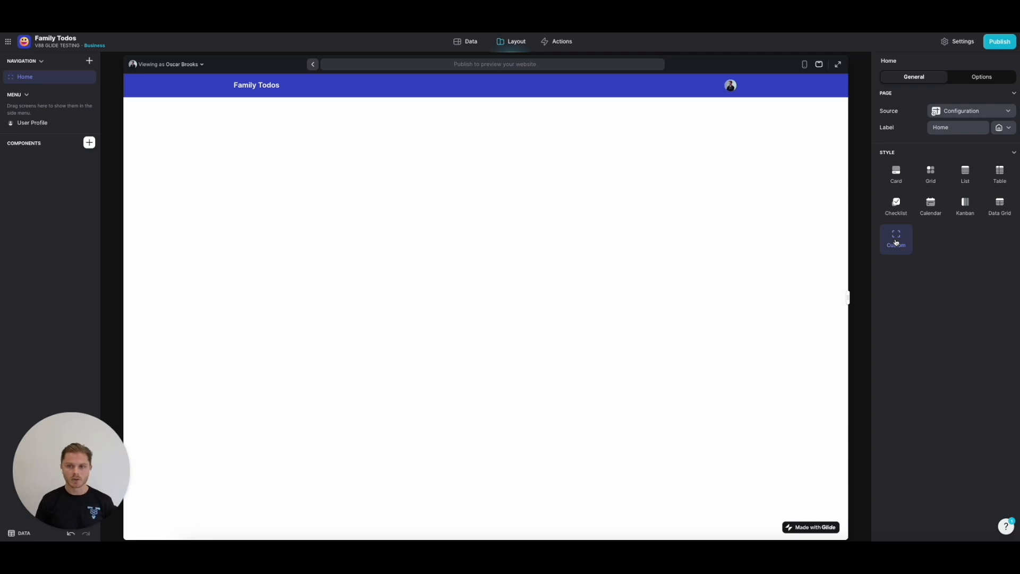
Step: Try card and grid layouts, then set the Home screen style to Custom
click(931, 173)
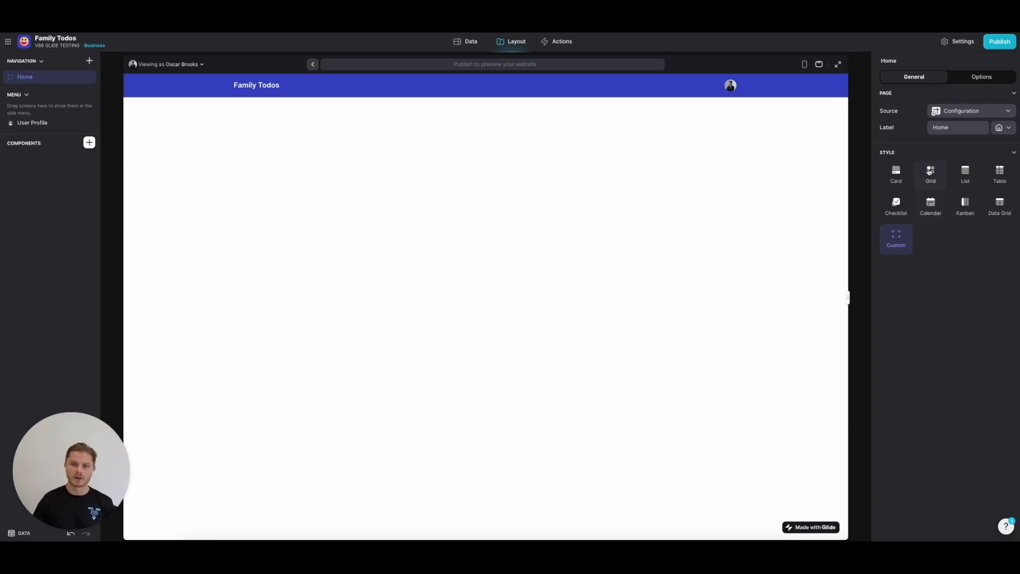
click(896, 174)
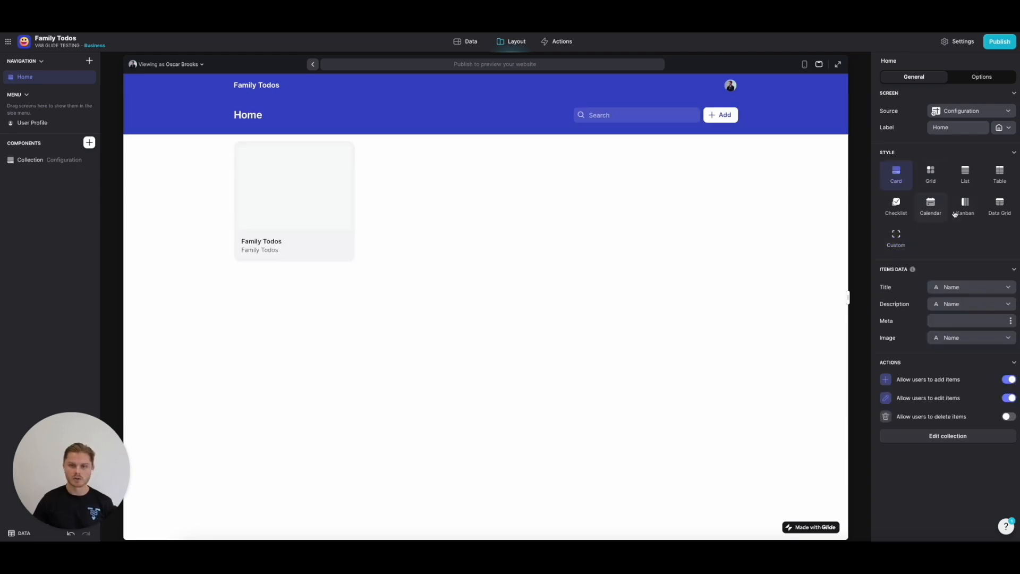
click(930, 174)
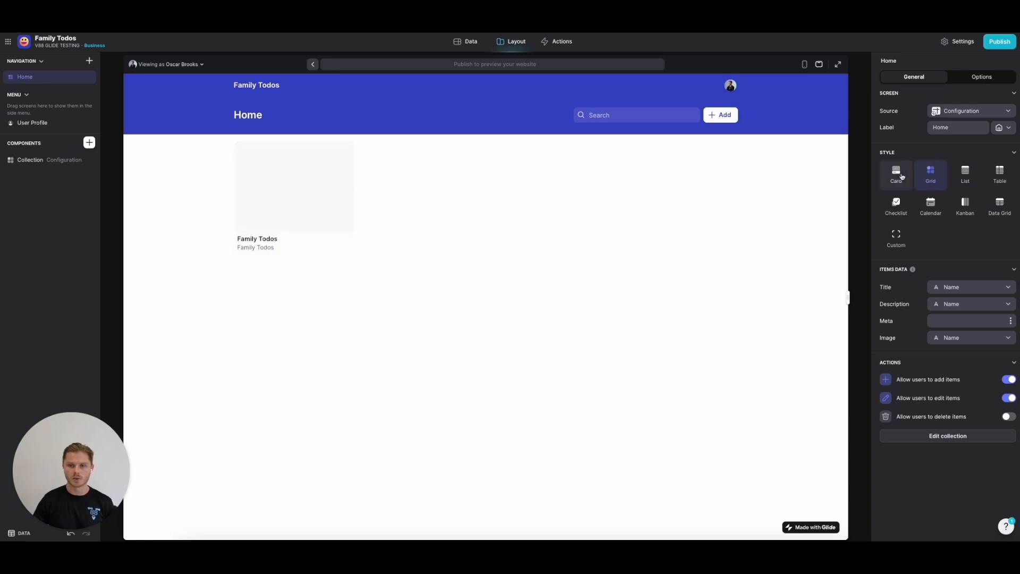
click(896, 174)
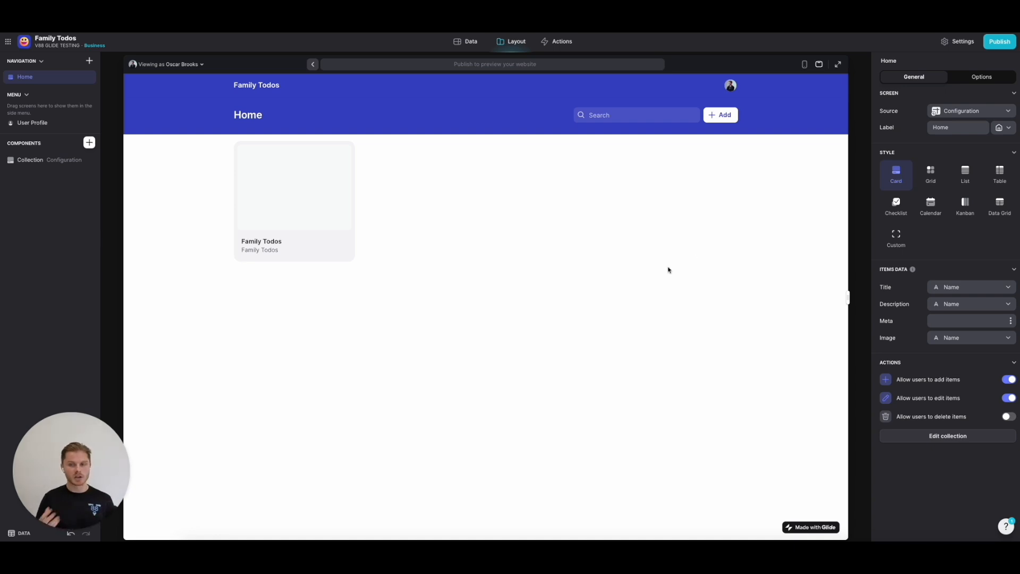
mouse_move(674, 271)
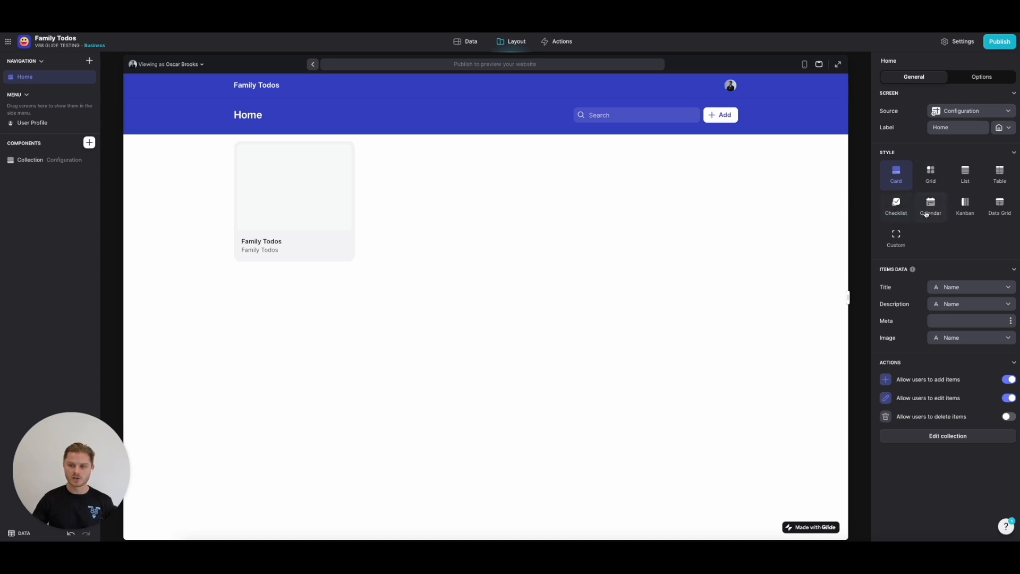
mouse_move(703, 229)
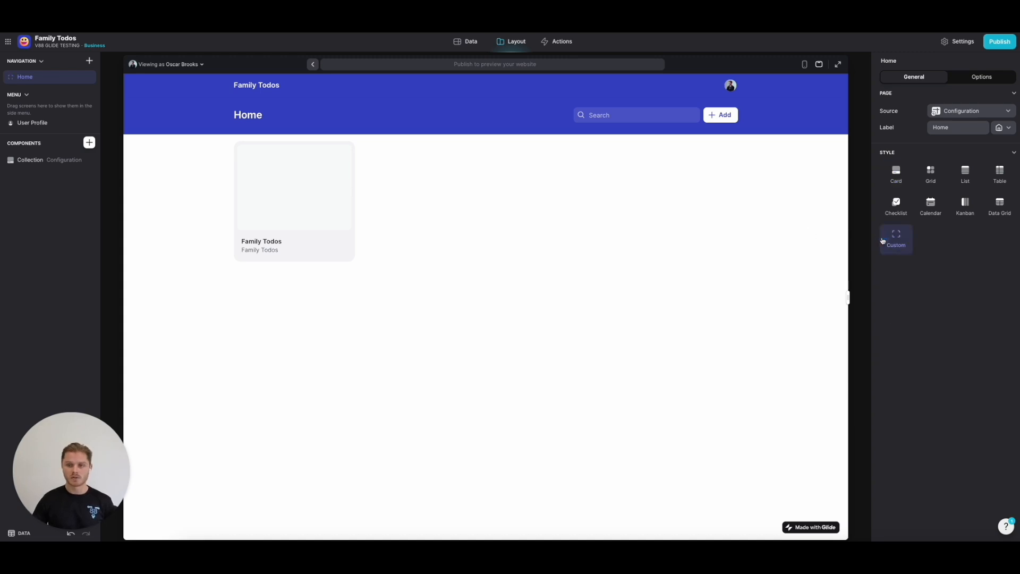
click(896, 237)
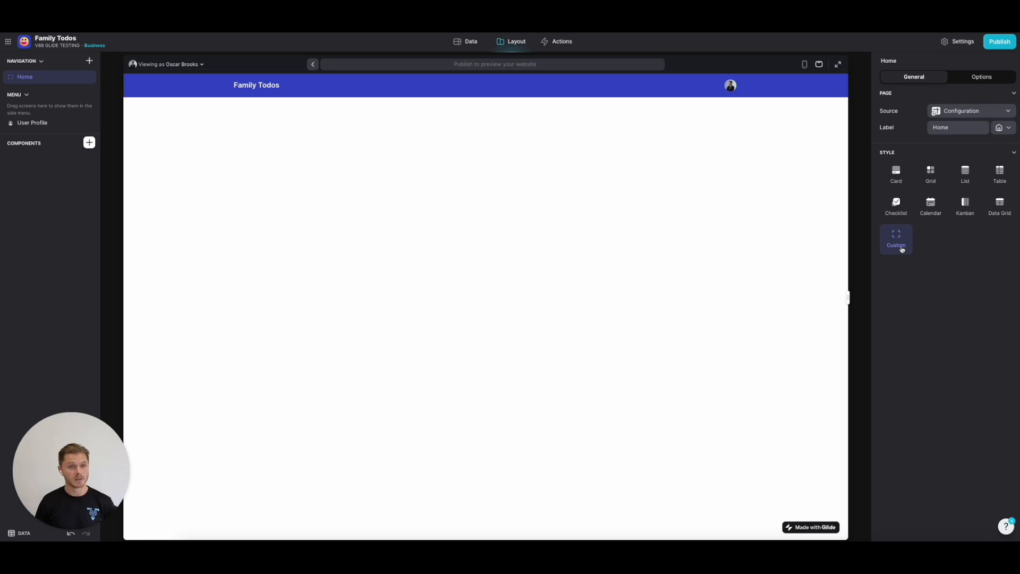
mouse_move(539, 300)
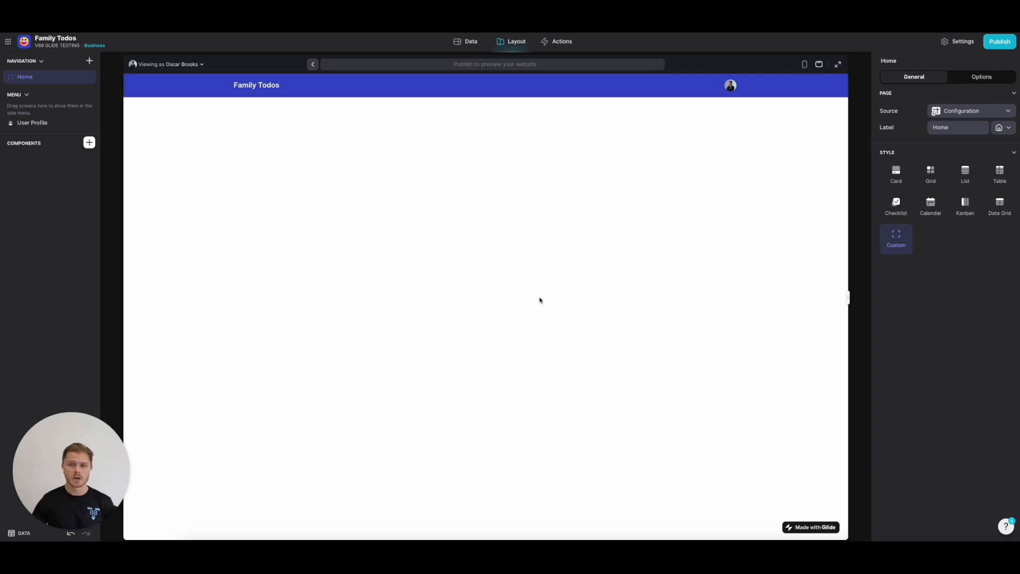
mouse_move(558, 221)
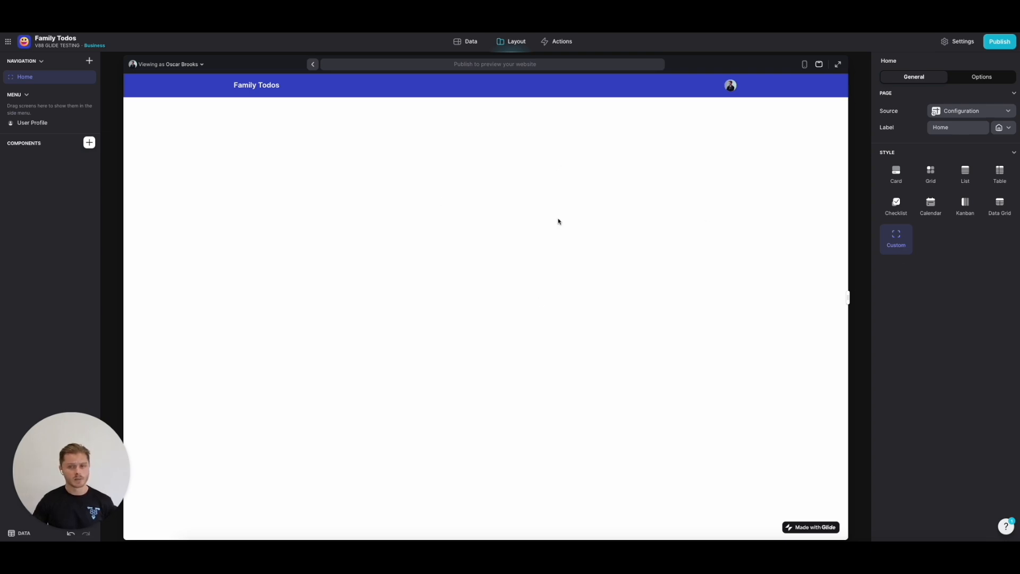
mouse_move(234, 192)
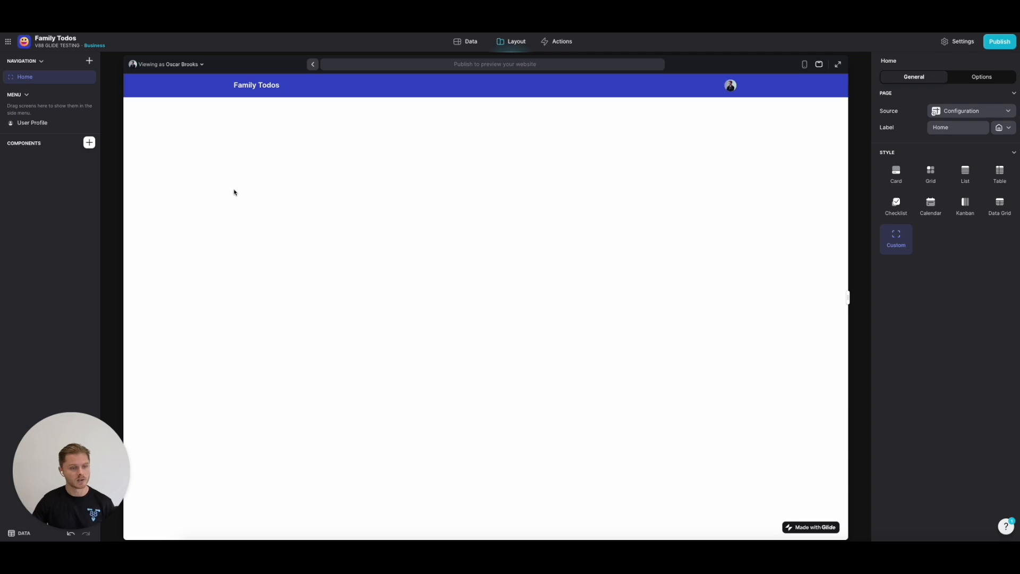
mouse_move(193, 180)
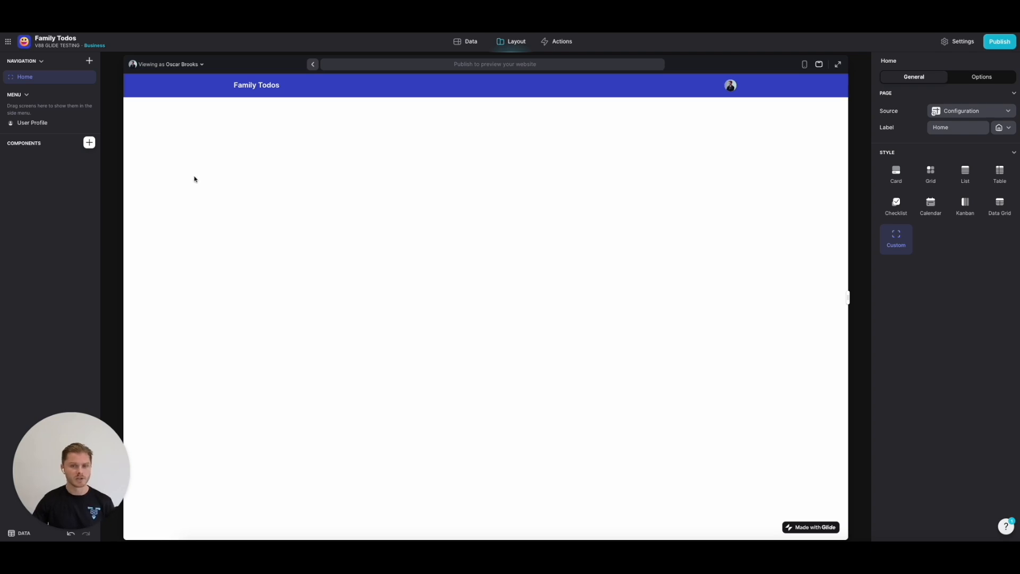
mouse_move(114, 187)
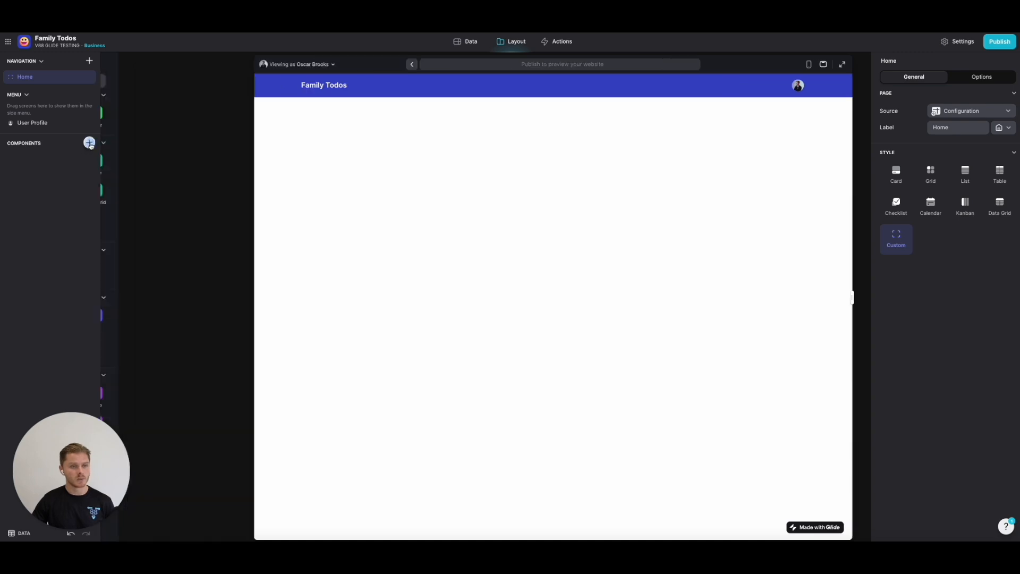
Step: Insert a Container component onto the Home screen
click(90, 143)
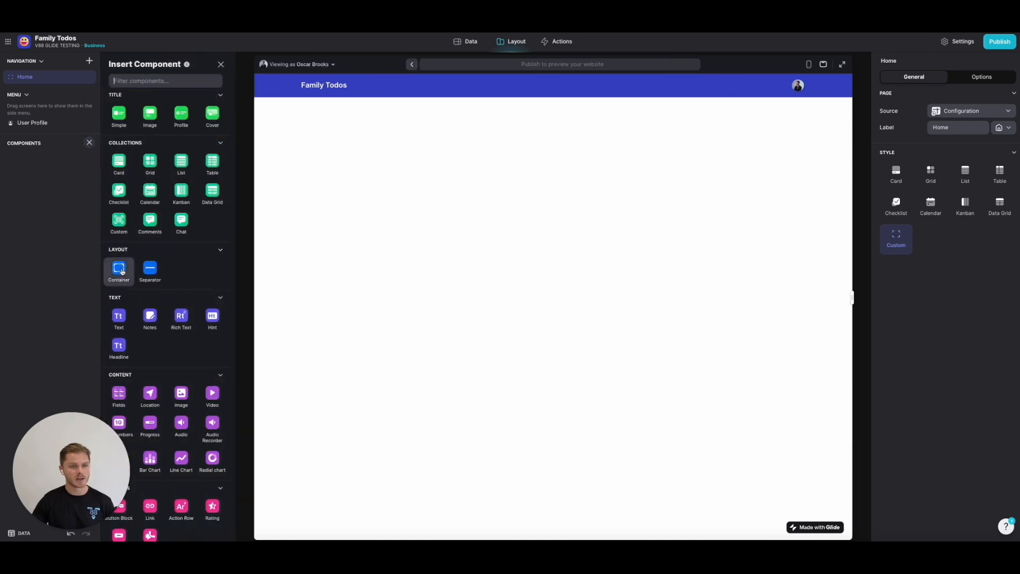
click(118, 266)
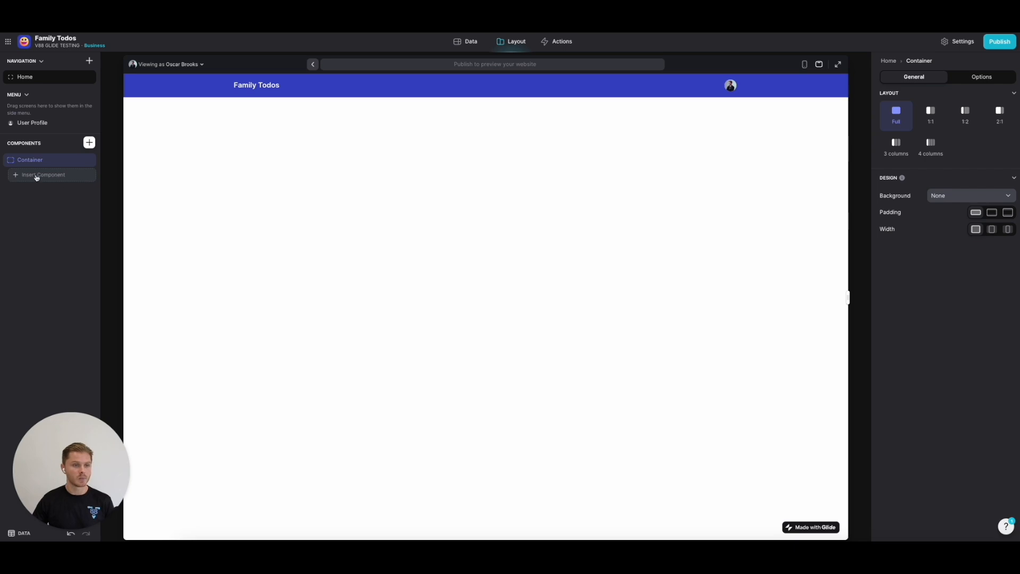
Step: Add a Profile title component inside the container showing Family Todos from Name
click(42, 174)
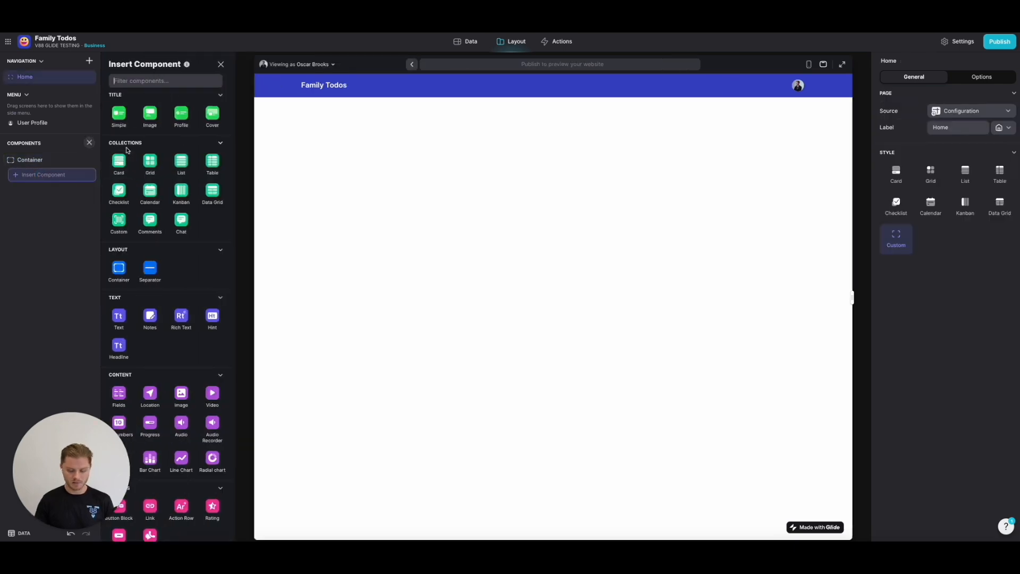
text(till)
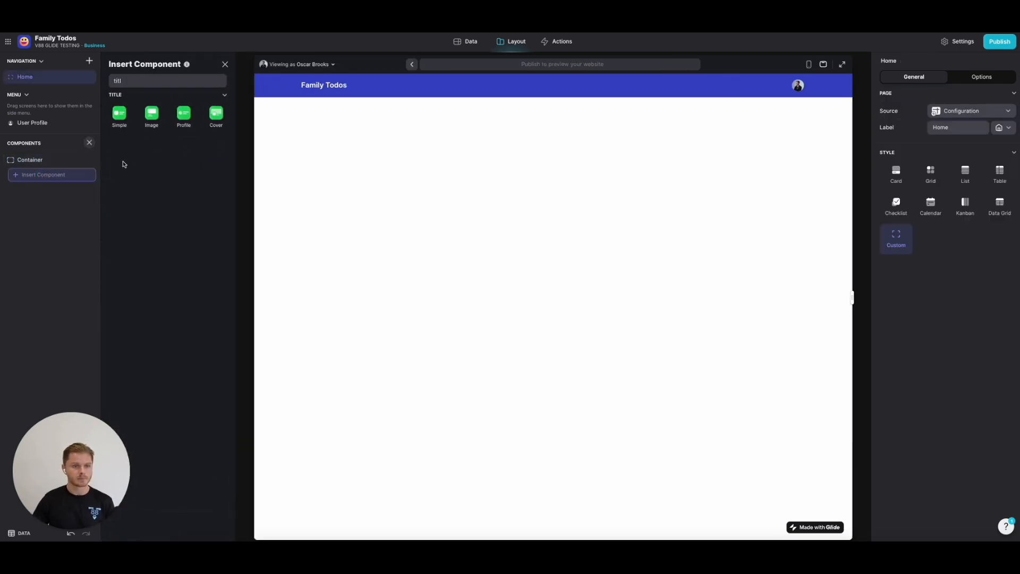
click(184, 116)
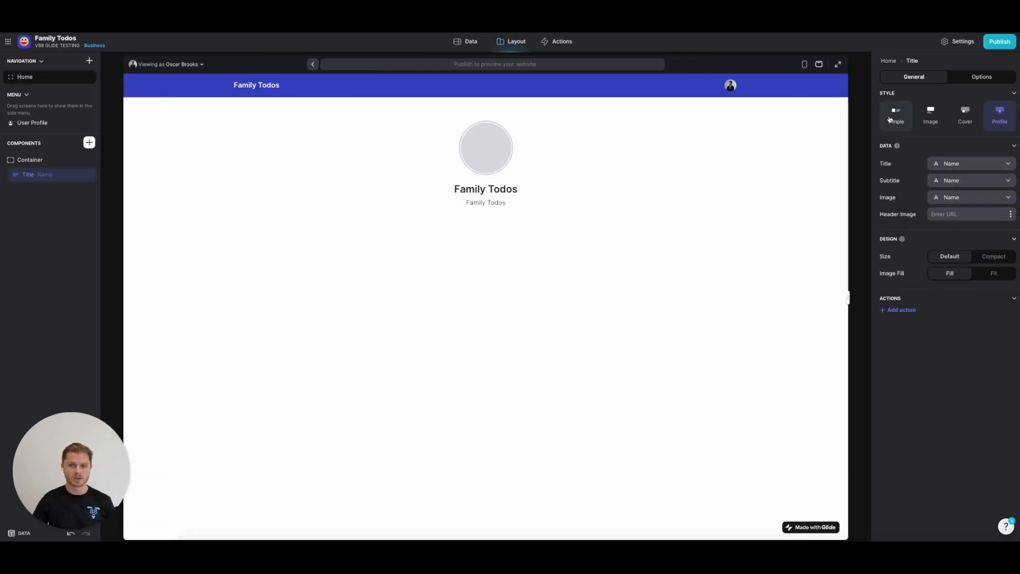
mouse_move(825, 288)
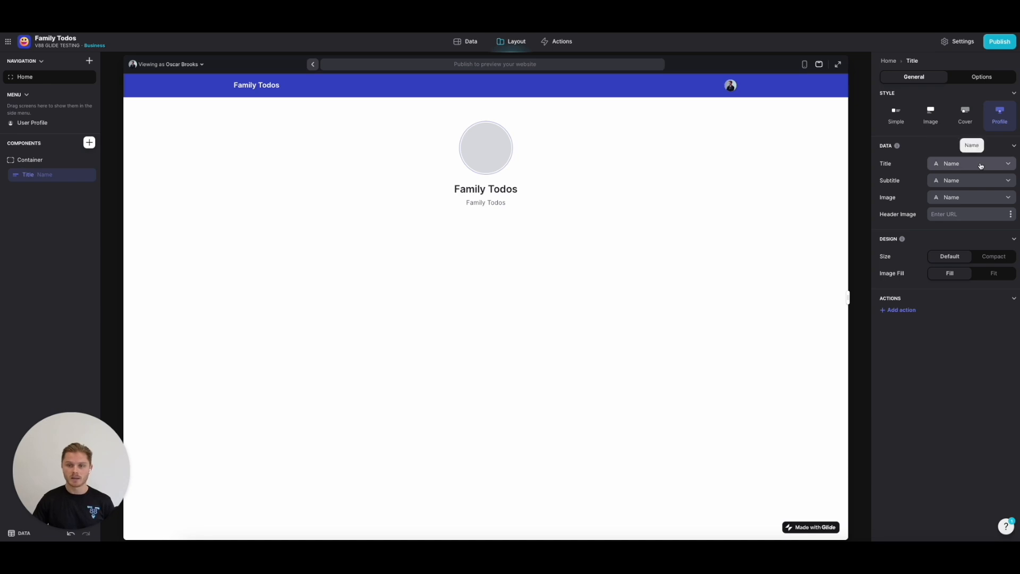
click(969, 164)
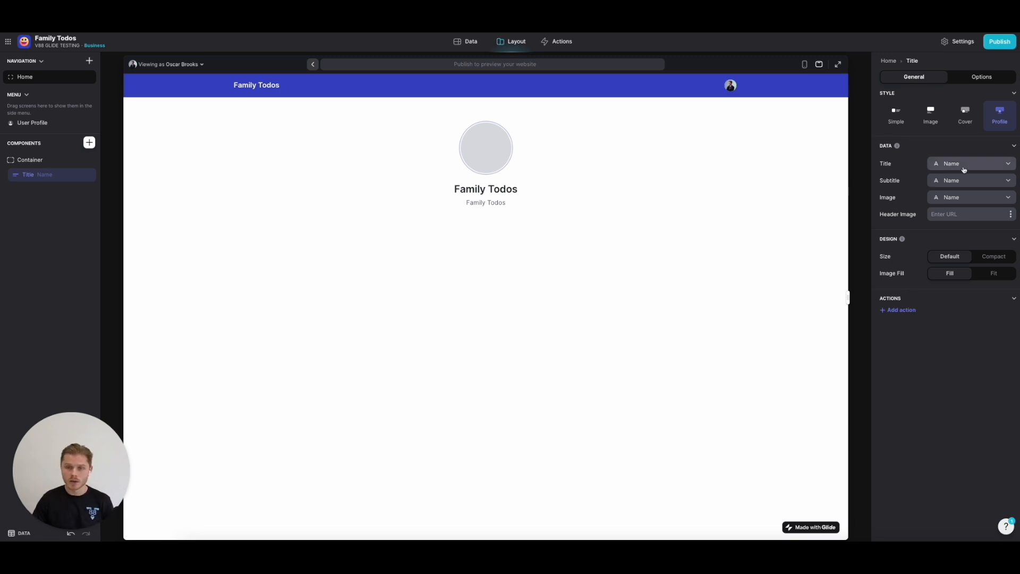
Step: Set the subtitle to User Profile > Nickname and the image to User Profile > Photo
click(970, 181)
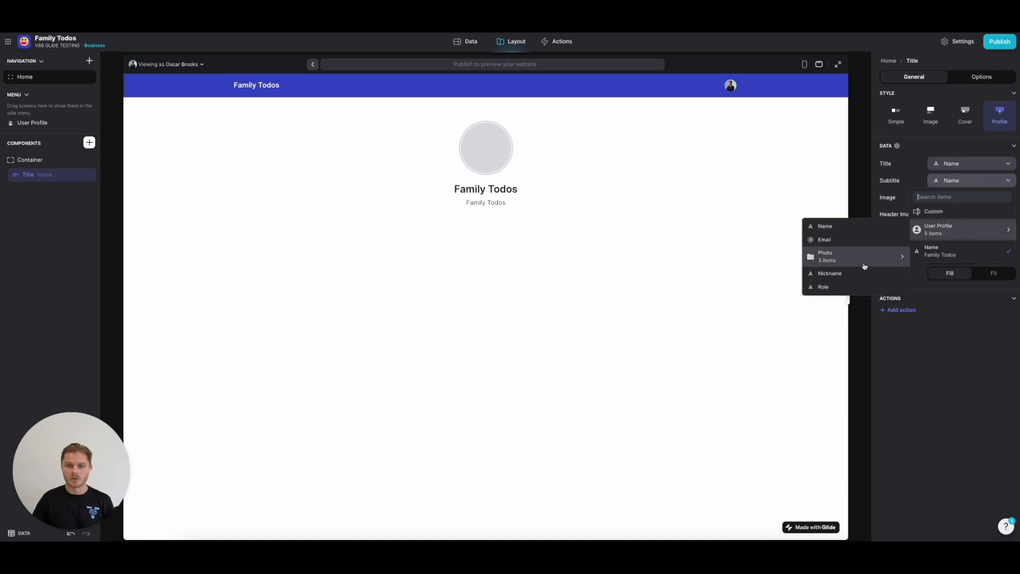
click(831, 273)
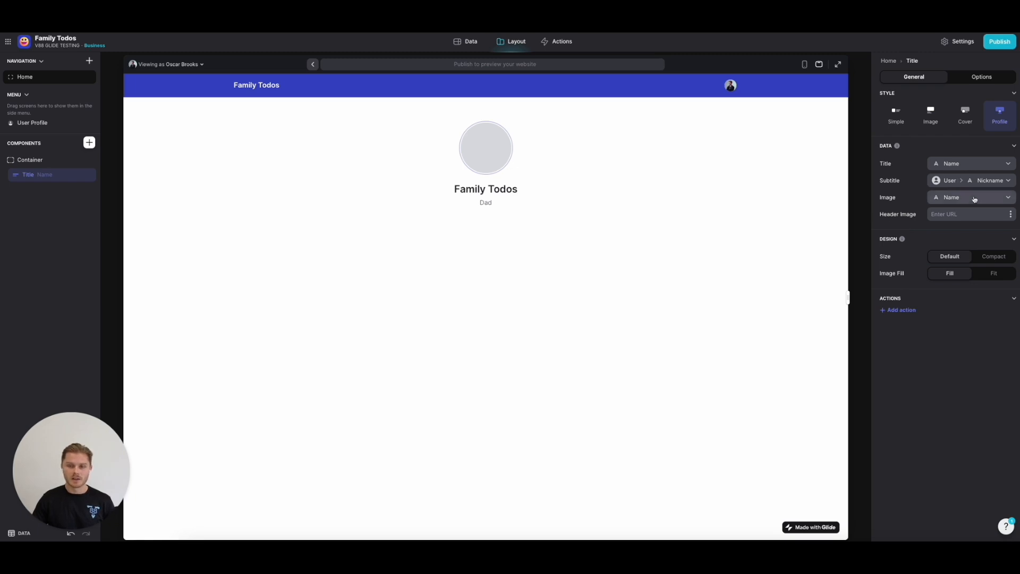
click(969, 197)
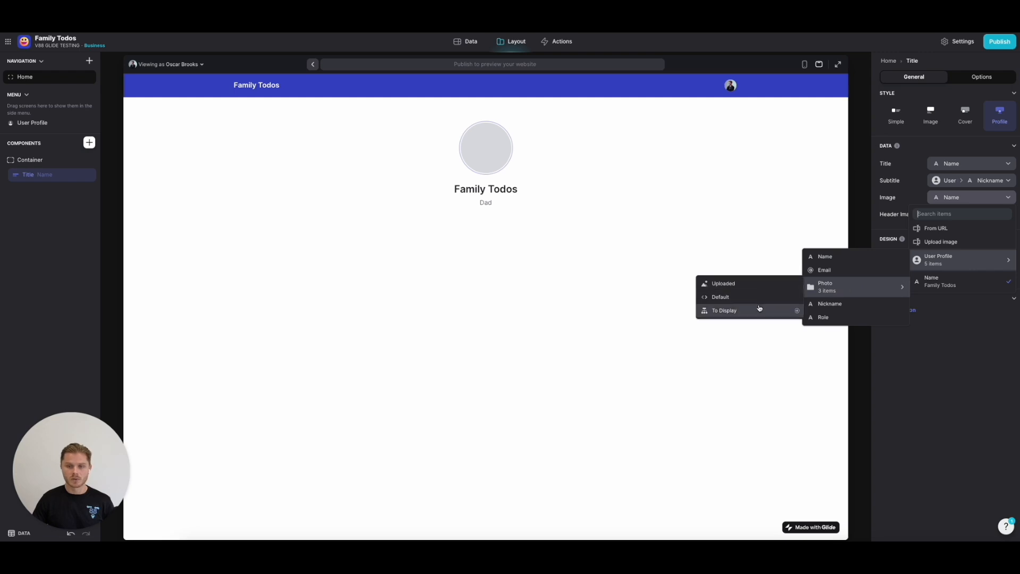
click(724, 309)
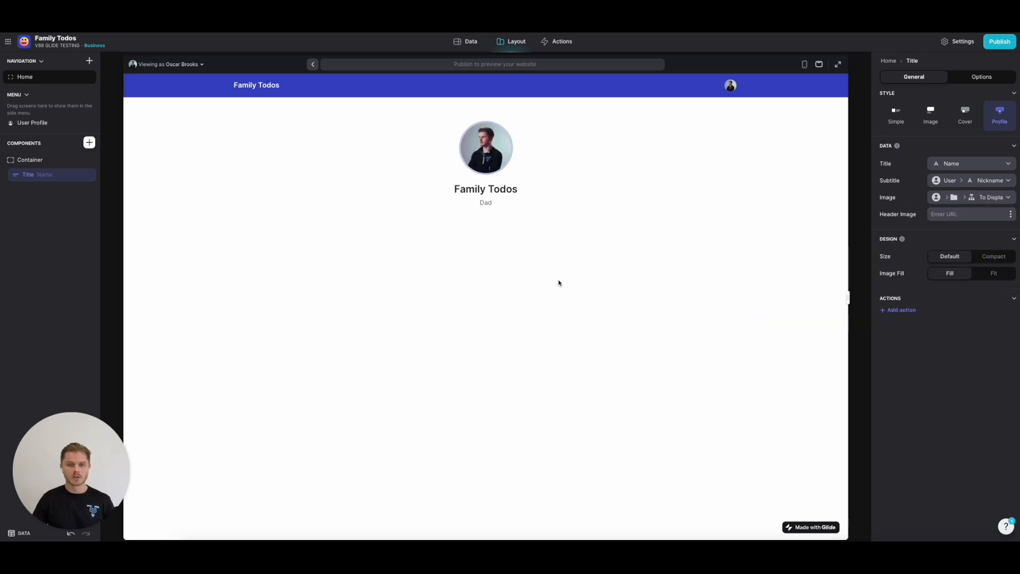
mouse_move(455, 268)
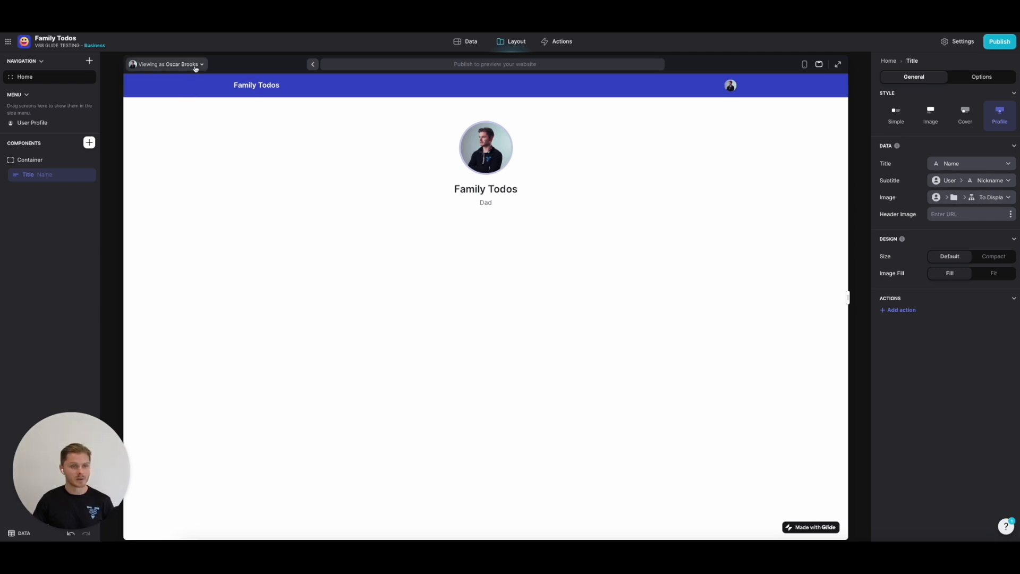
Step: Preview as another family member via 'Viewing as', then switch back to the original user
click(166, 64)
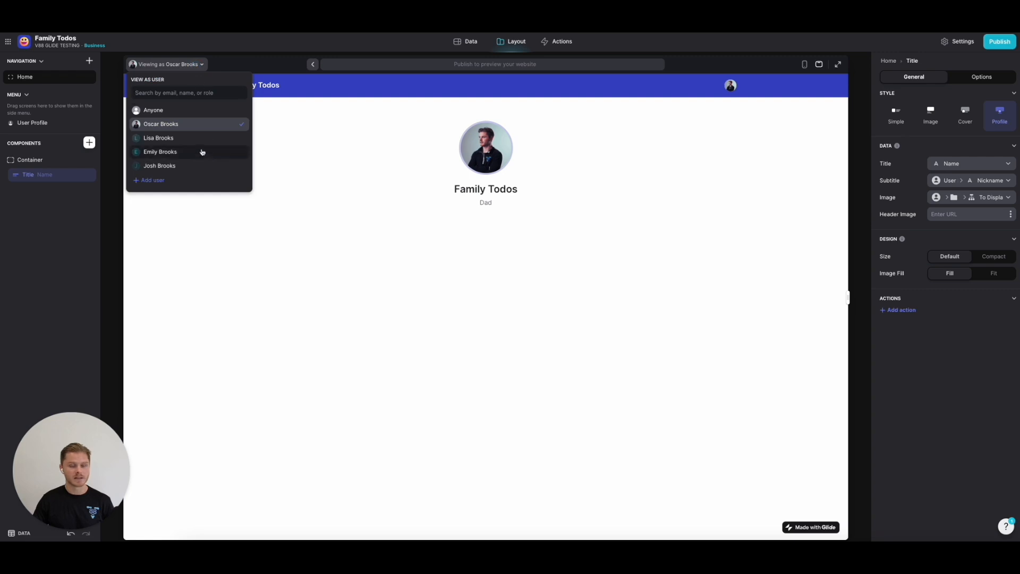
click(161, 152)
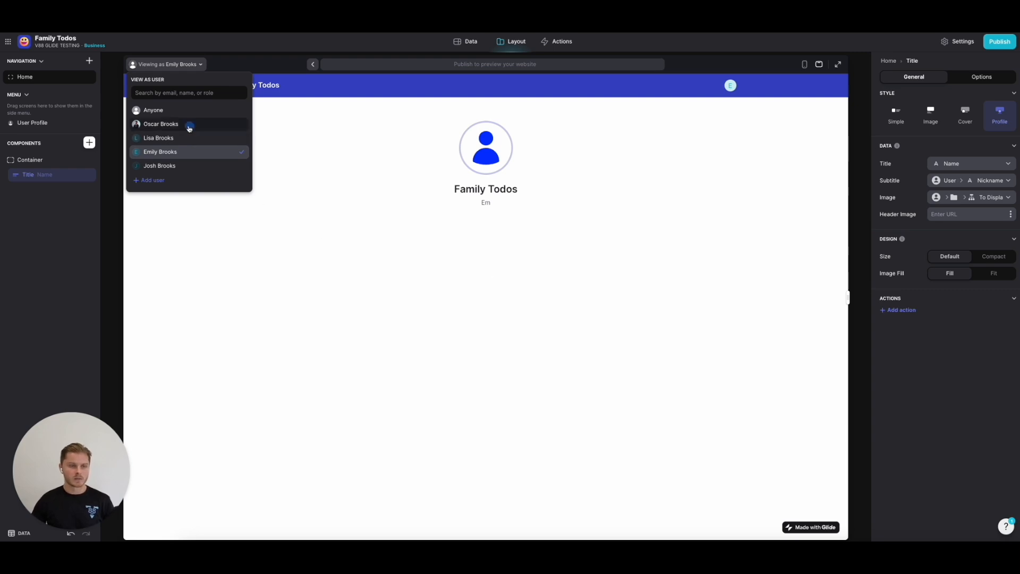
click(160, 124)
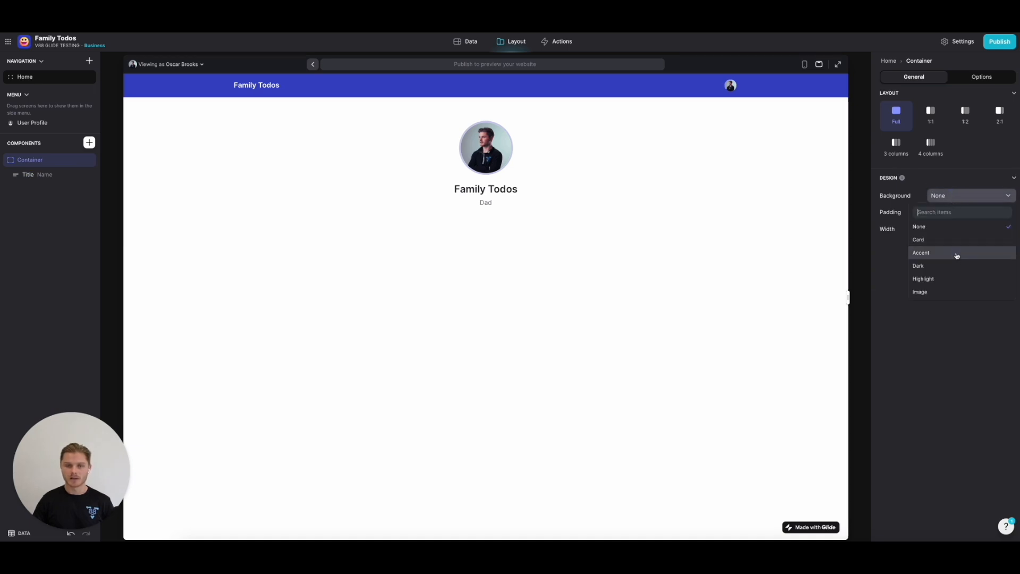
Step: Set the container's background to Accent and reselect the title header
click(922, 253)
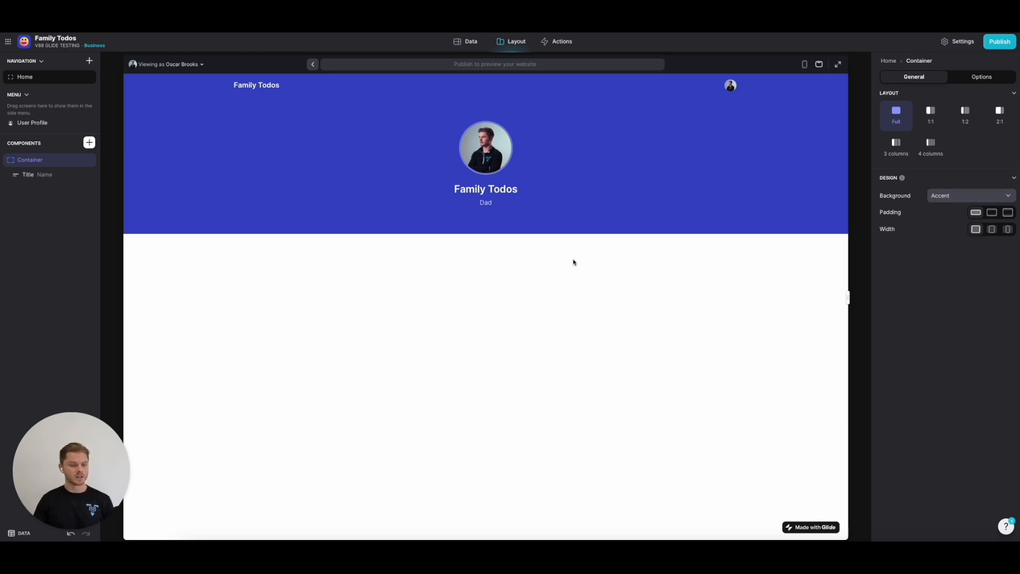
mouse_move(552, 261)
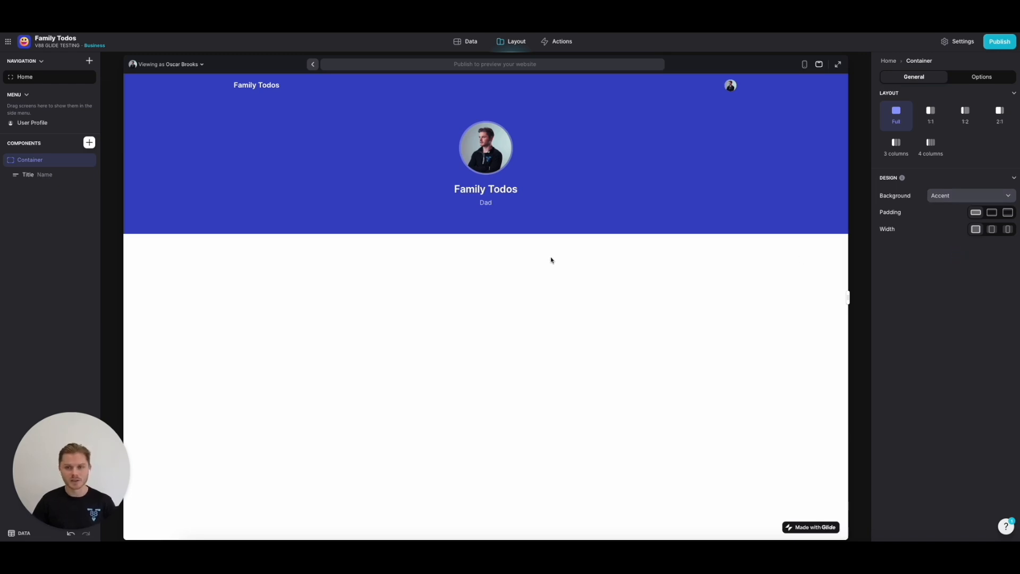
mouse_move(490, 253)
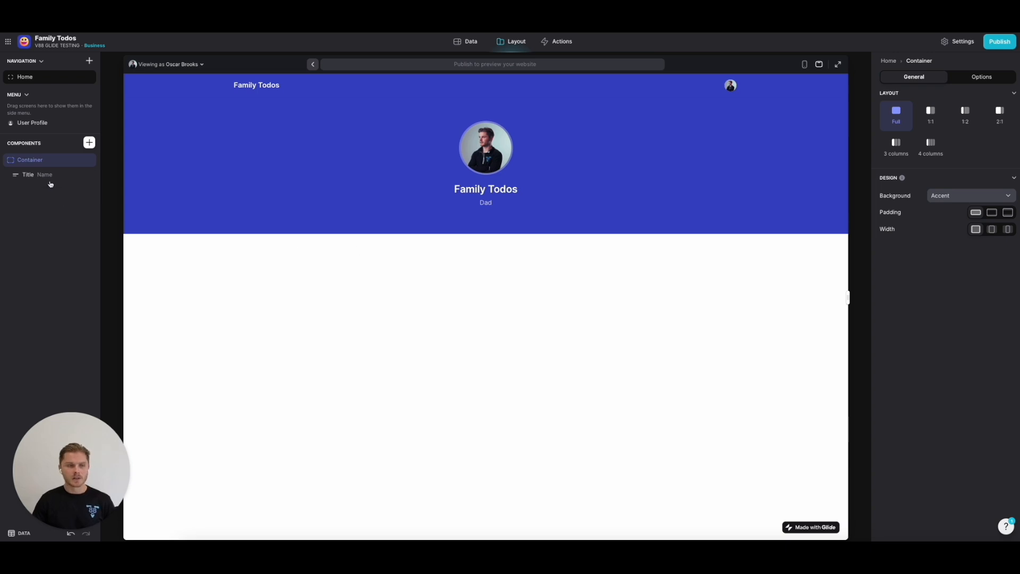
click(27, 174)
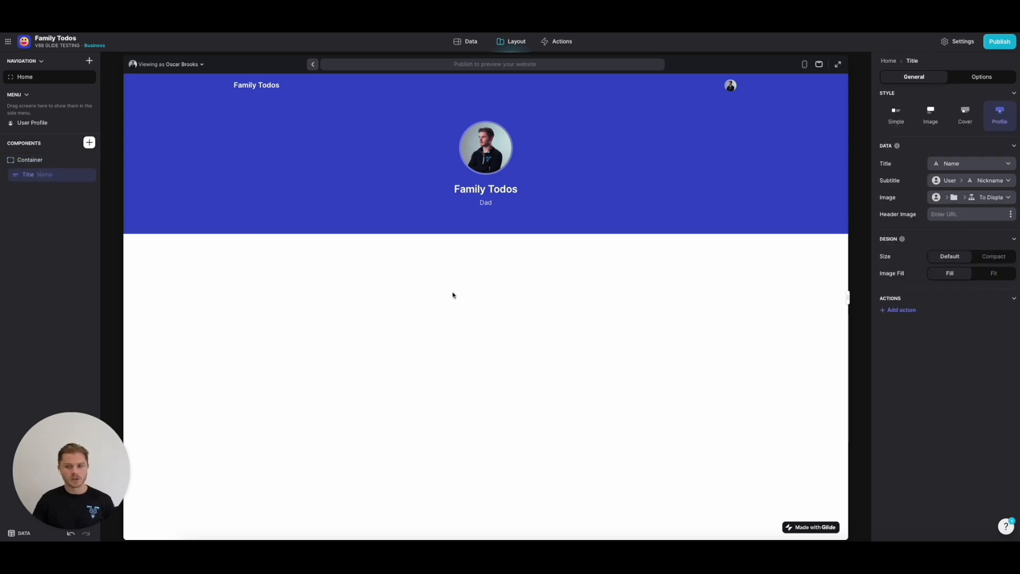
mouse_move(545, 295)
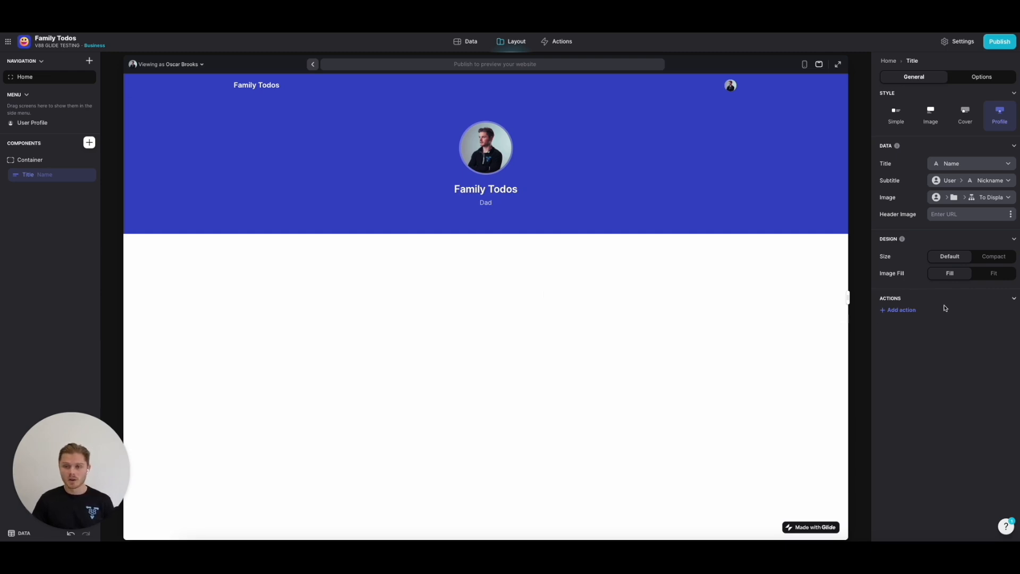
Step: Add an action to the title header titled My Profile
click(994, 256)
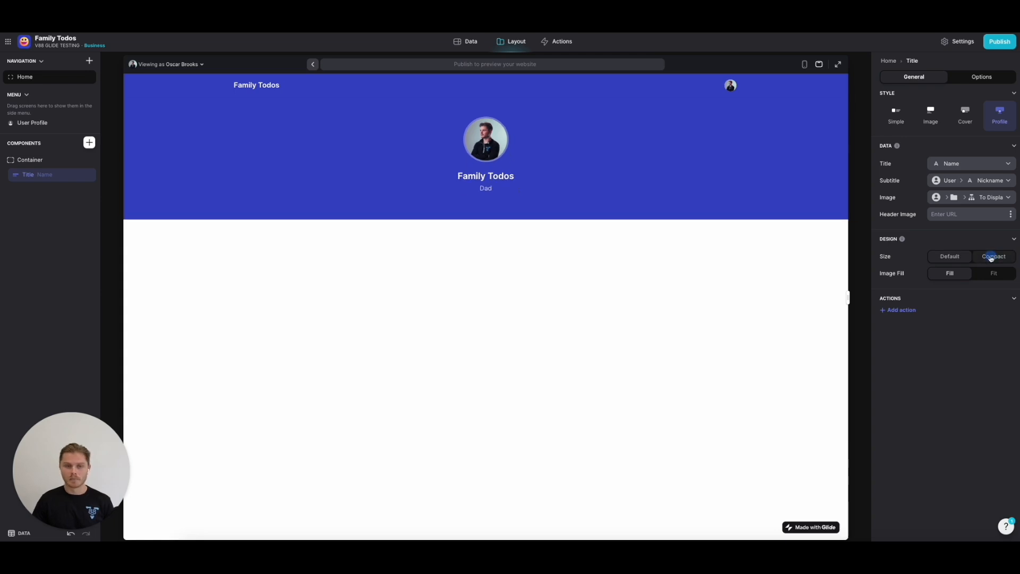
click(994, 256)
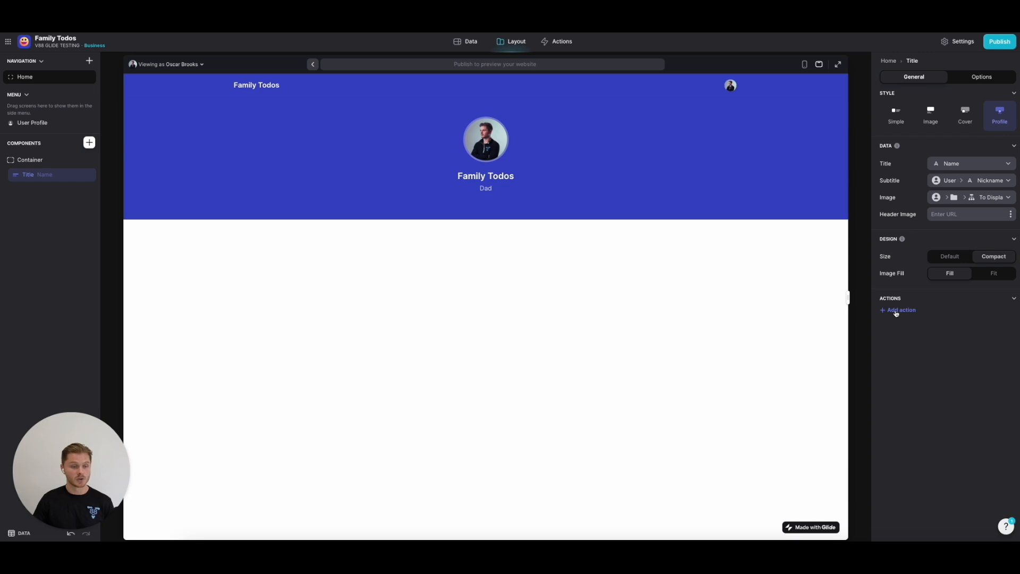
click(900, 309)
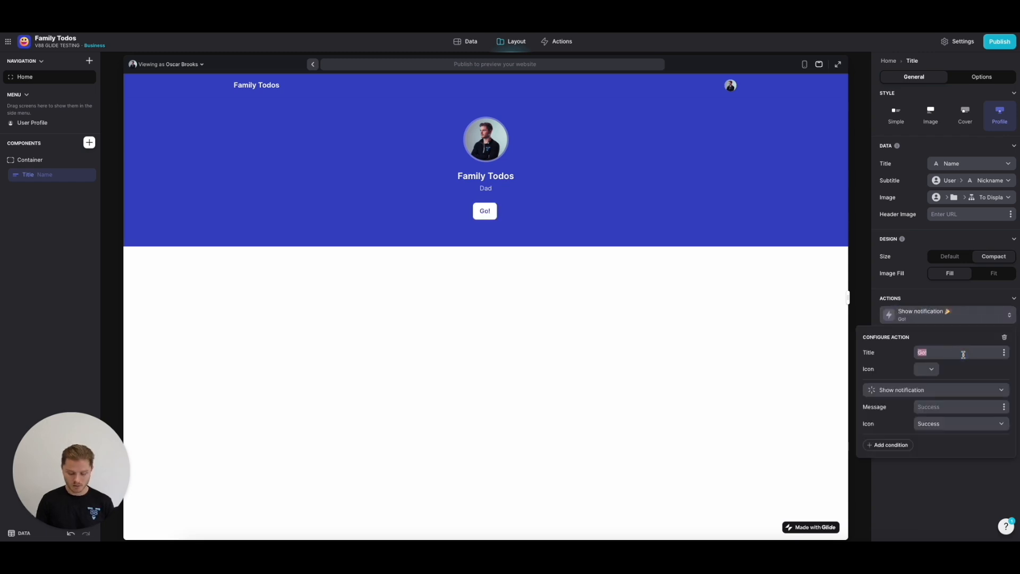
text(My Profie)
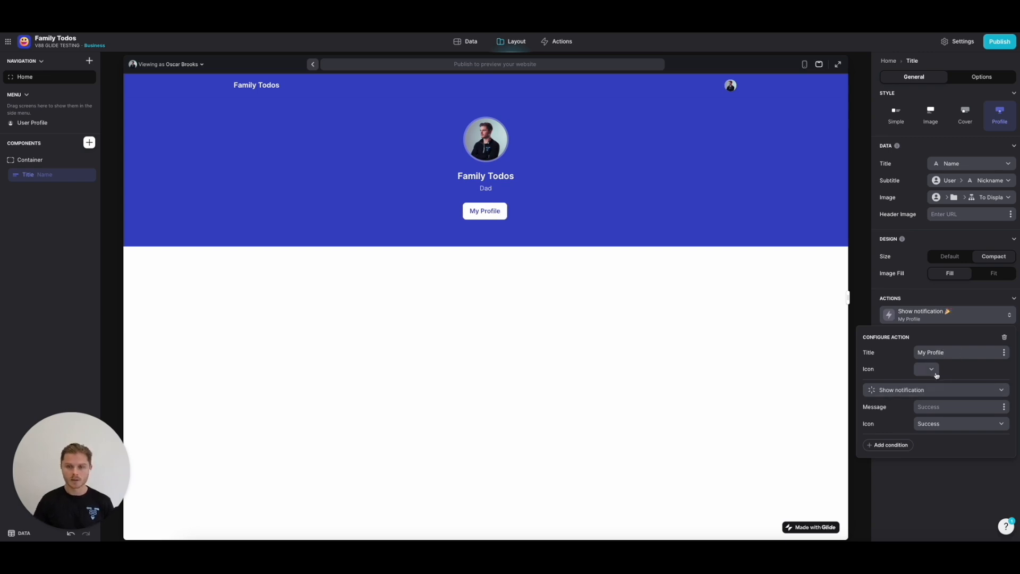
Step: Give the button a person icon and the Navigation > Show user profile screen action
click(931, 368)
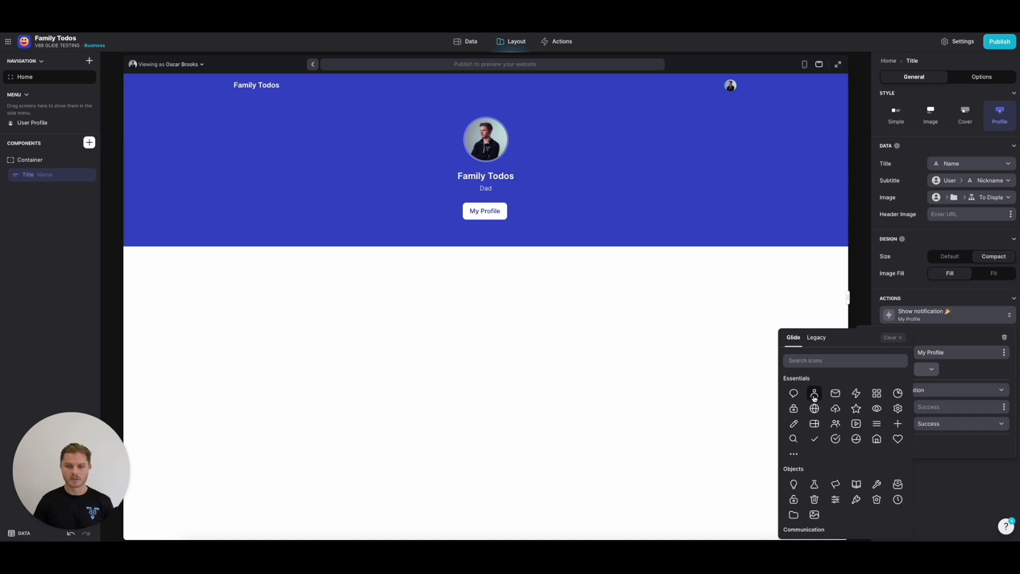
click(816, 393)
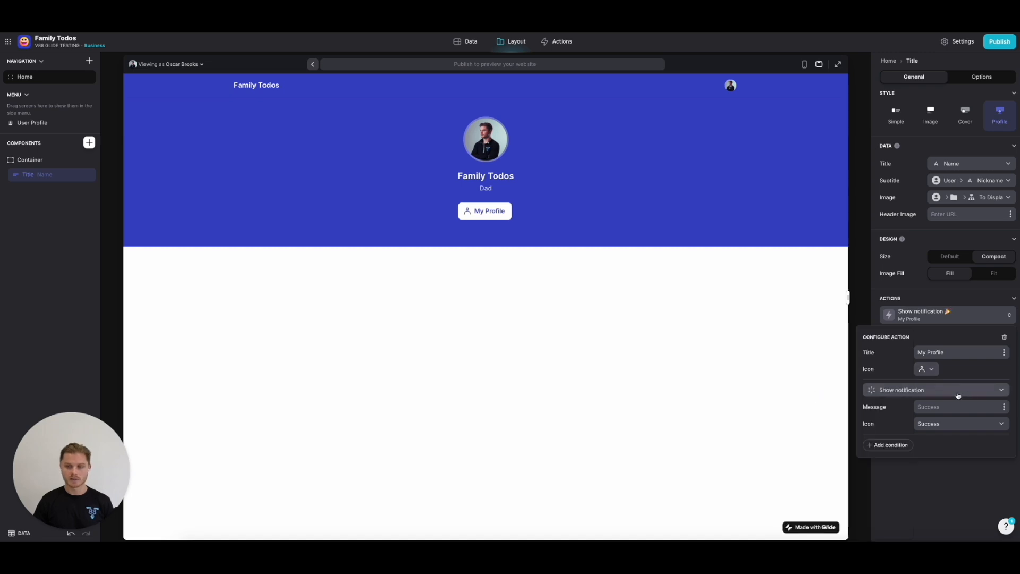
click(935, 390)
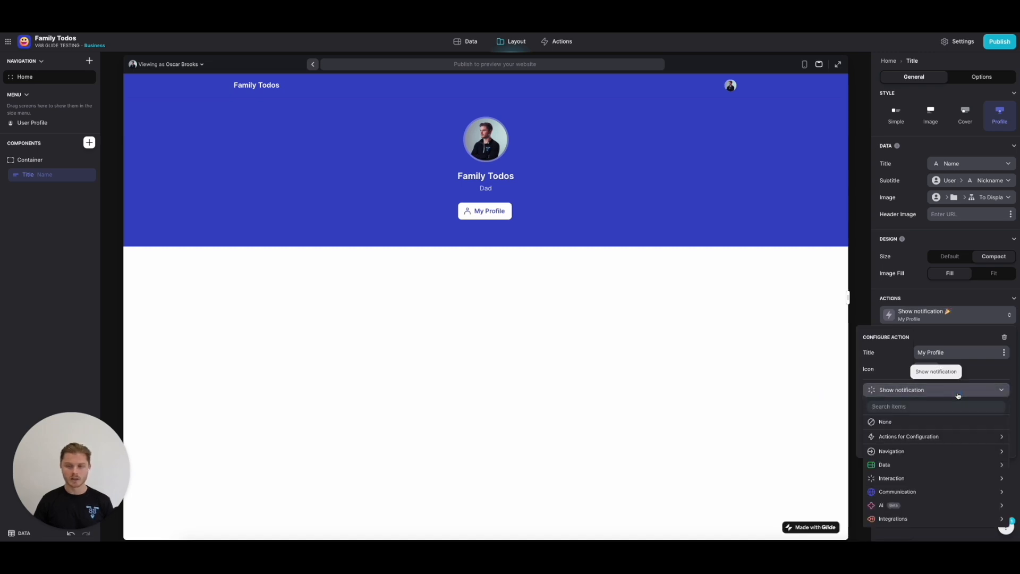
click(892, 451)
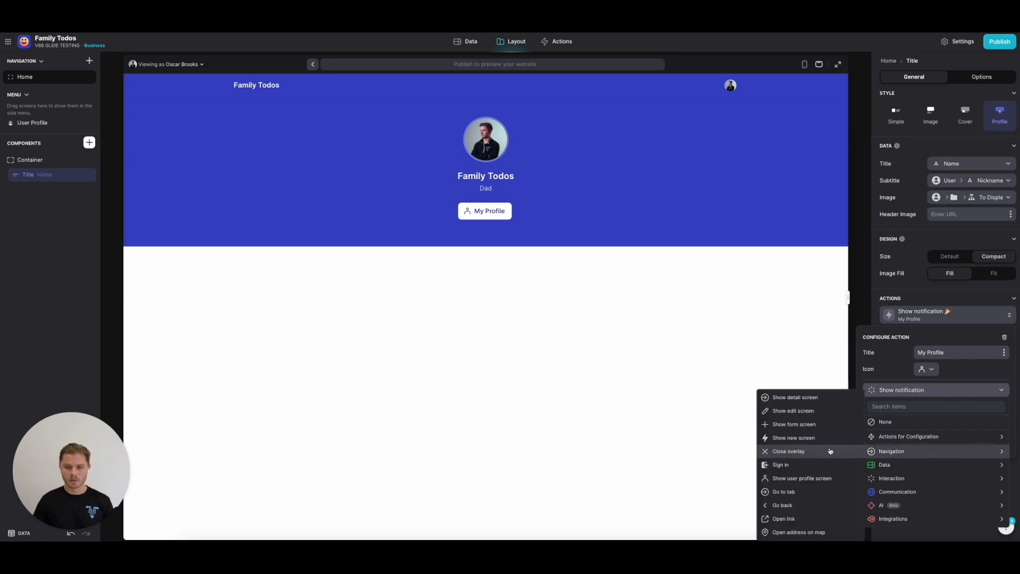
click(801, 479)
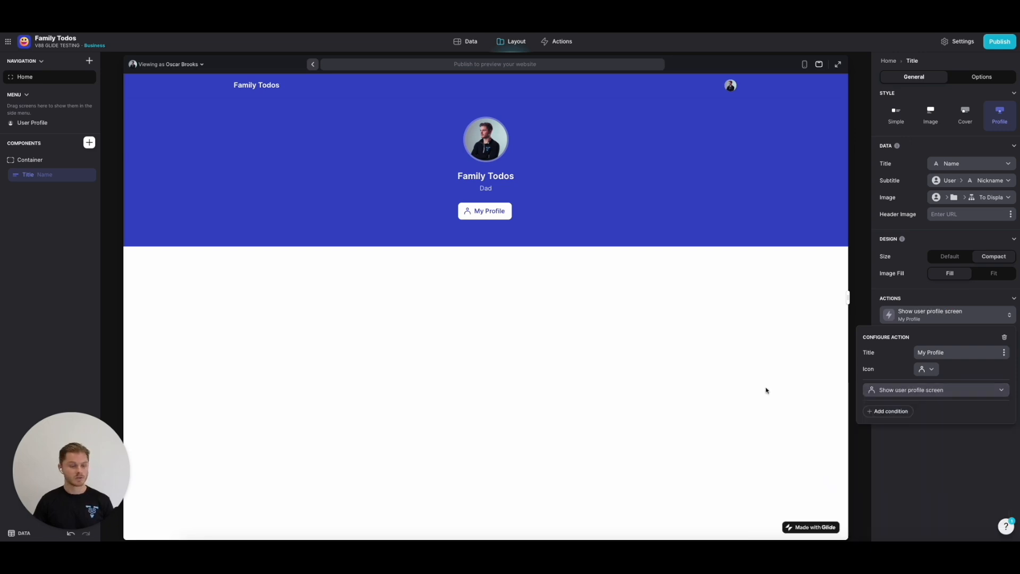
mouse_move(604, 341)
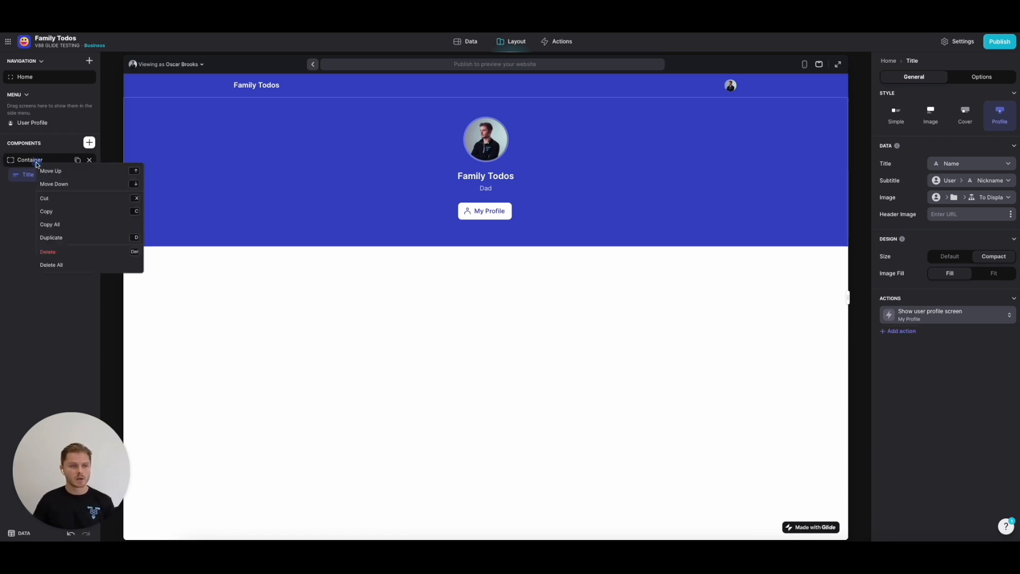
Step: Copy the Home header container and follow My Profile to the User Profile screen
click(46, 211)
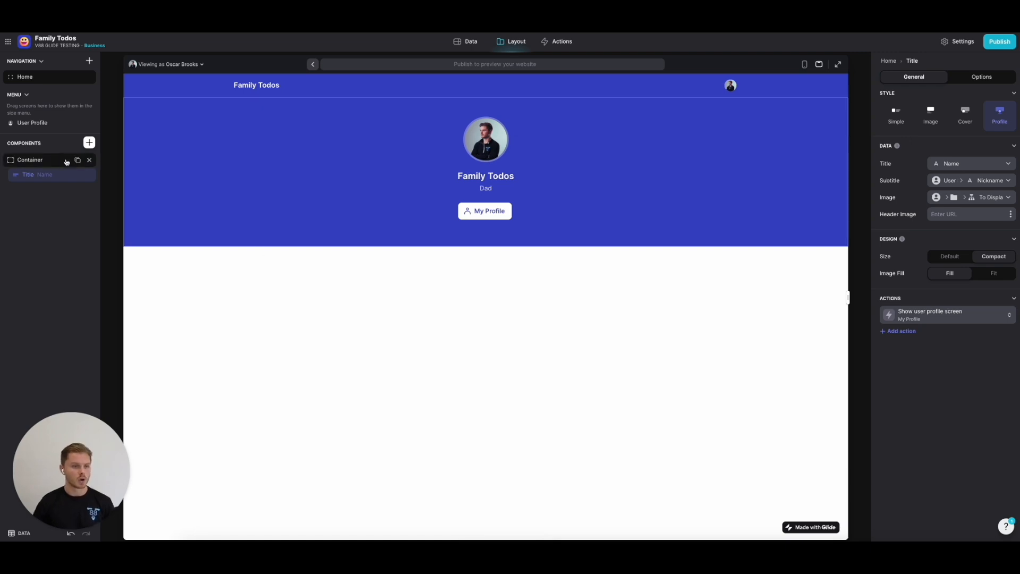
mouse_move(64, 313)
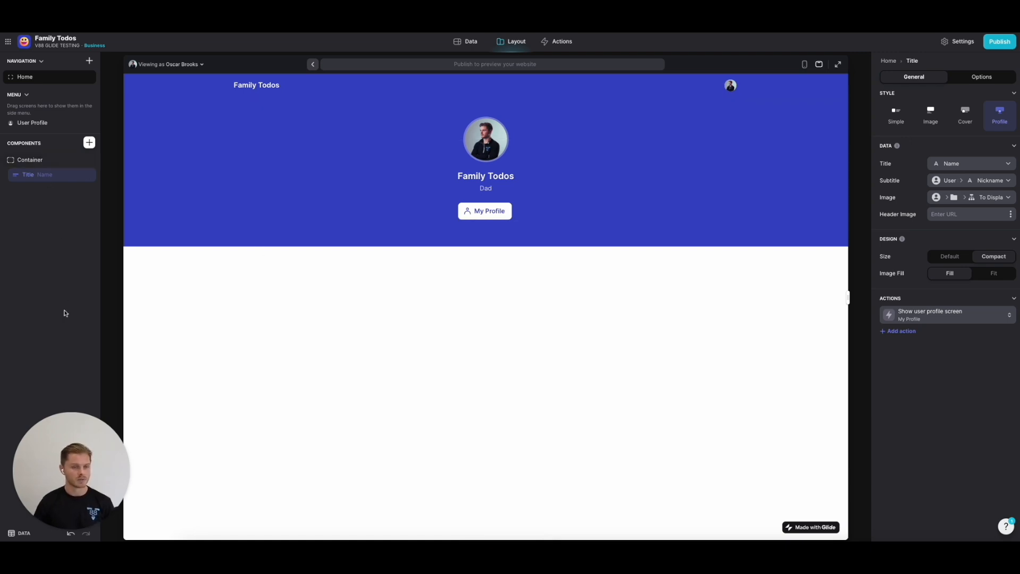
mouse_move(47, 263)
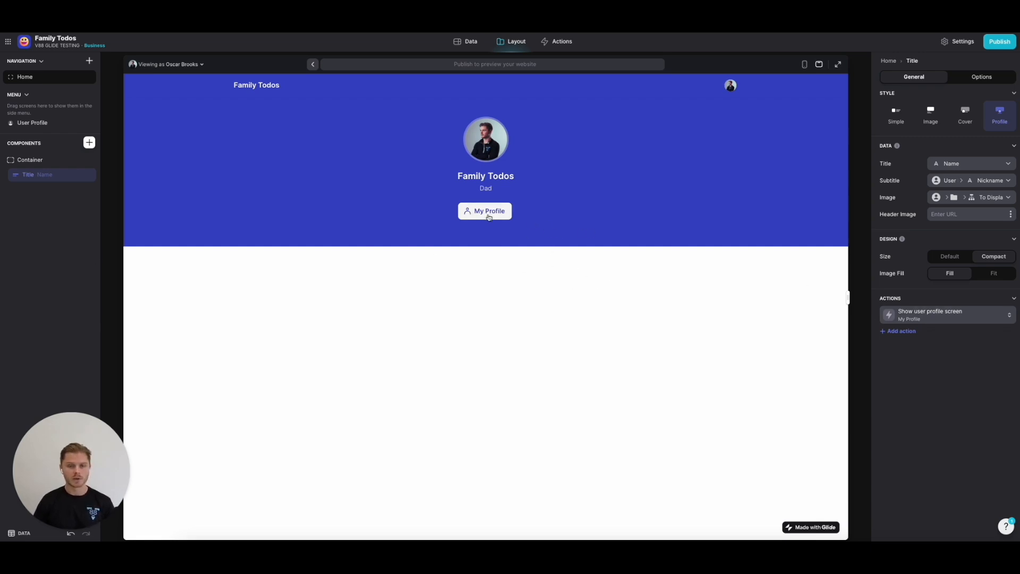
click(485, 210)
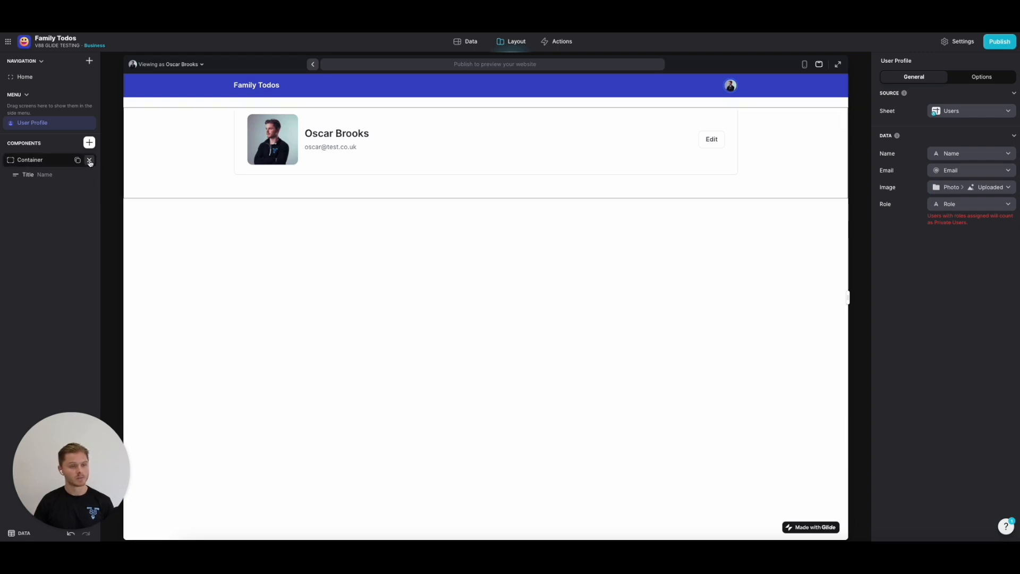
Step: Replace the default component with the pasted header, binding its title to User Profile > Name
click(30, 160)
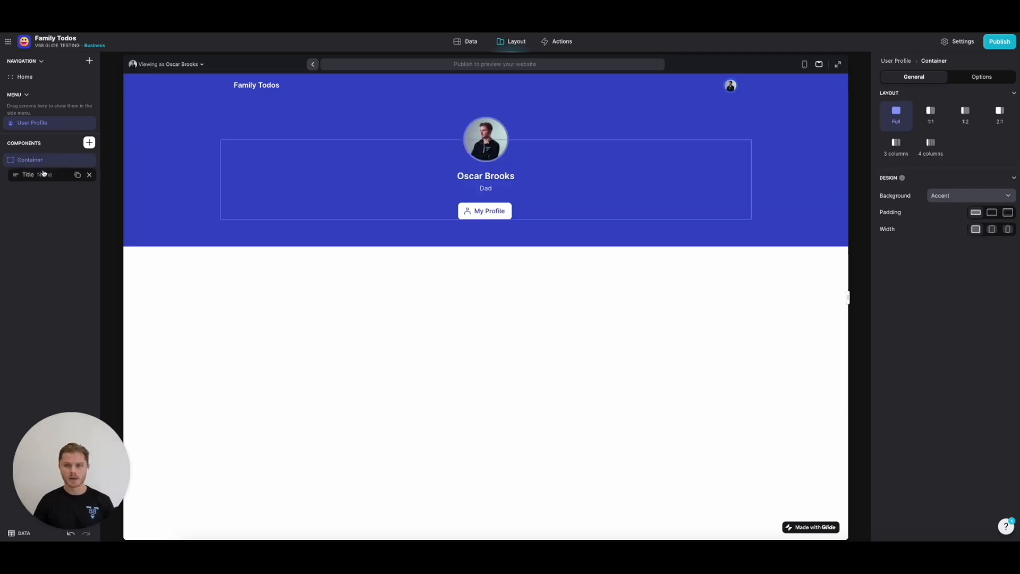
click(27, 175)
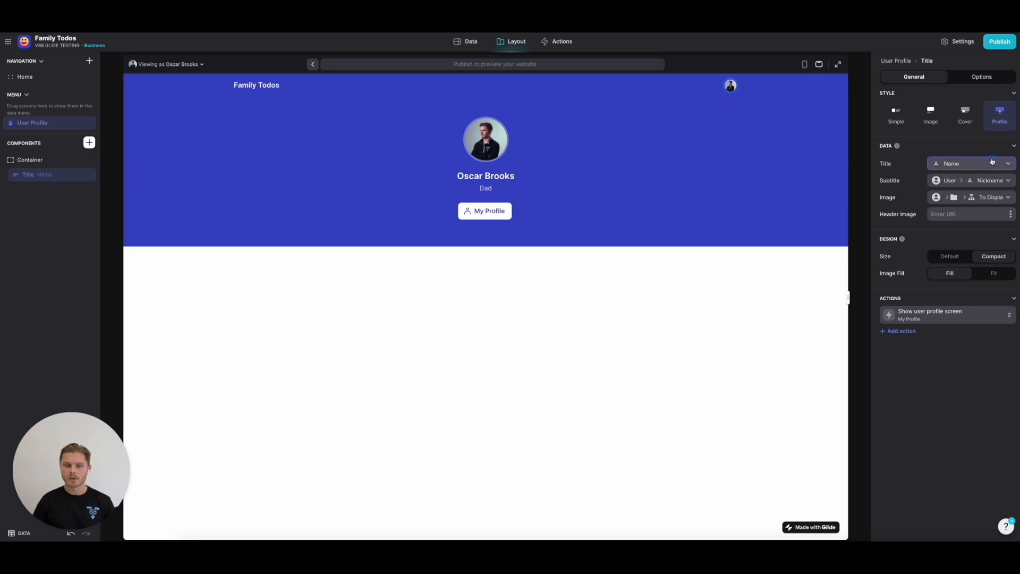
click(970, 164)
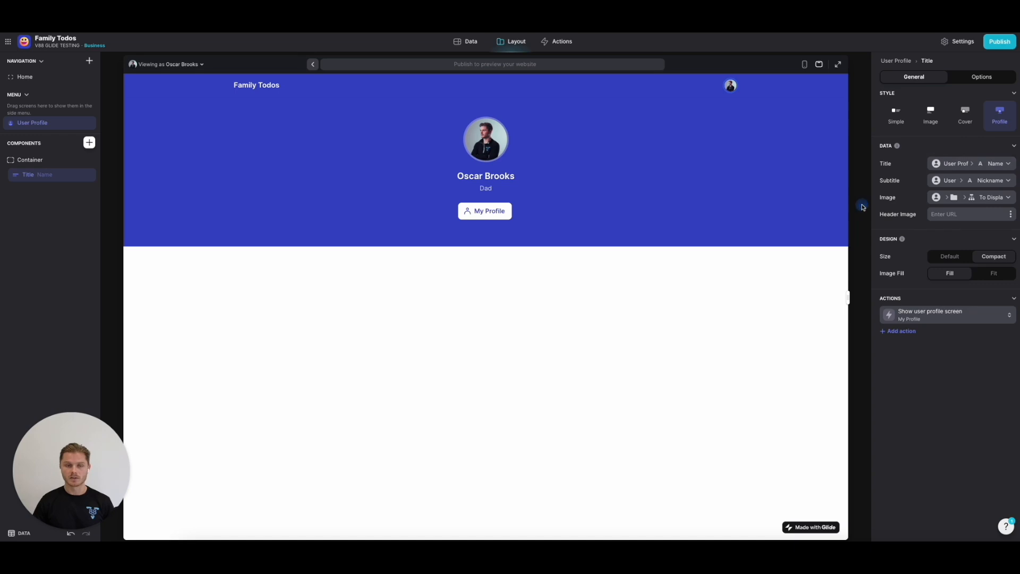
click(970, 180)
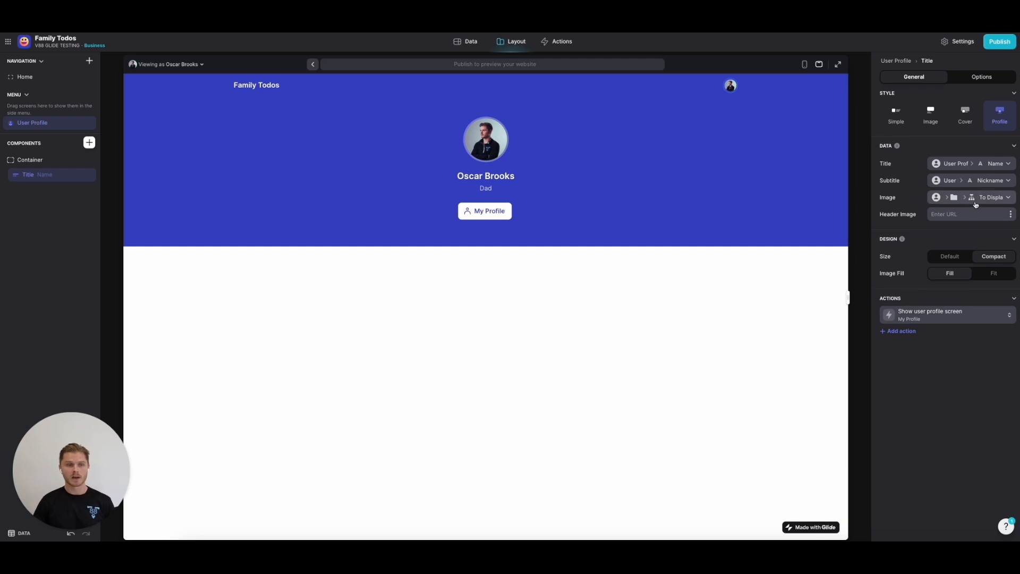
click(993, 198)
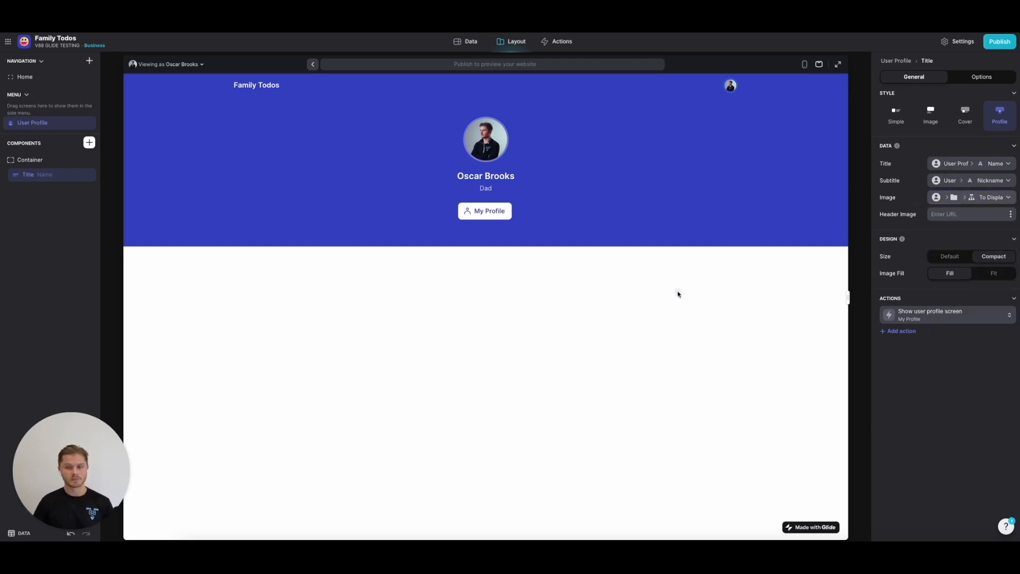
click(40, 174)
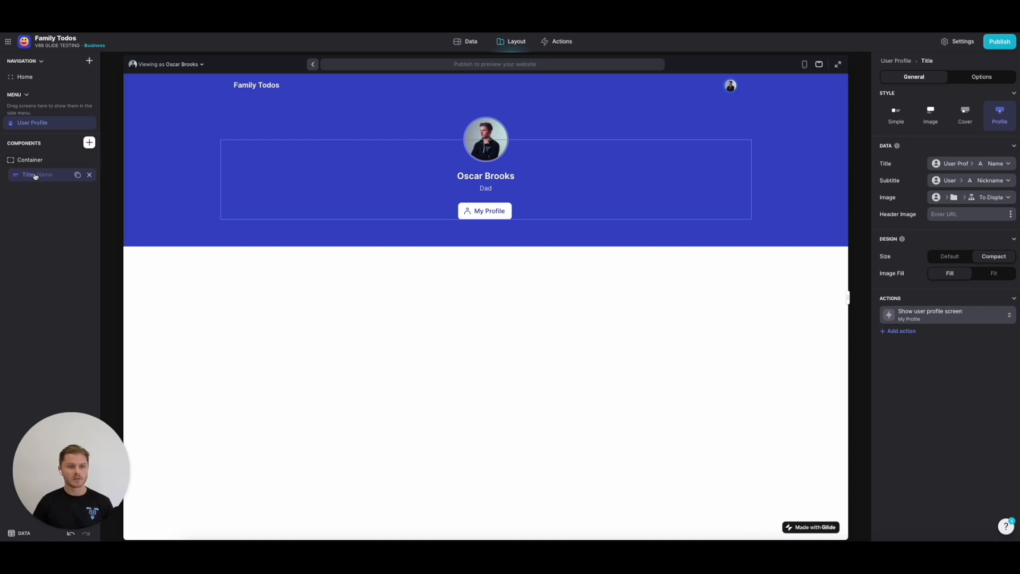
Step: Switch the pasted title component to the Simple header style
click(30, 160)
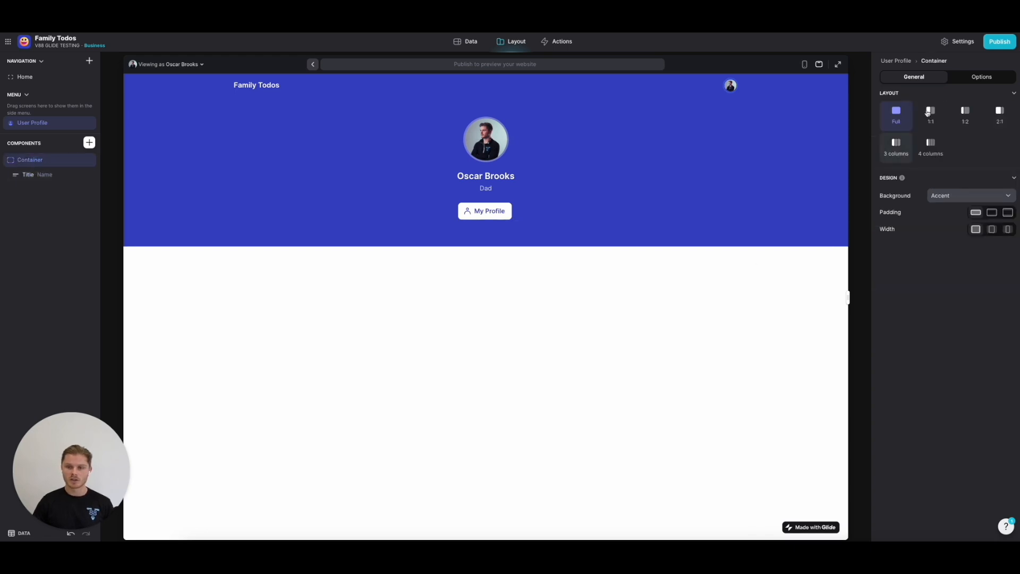
click(27, 175)
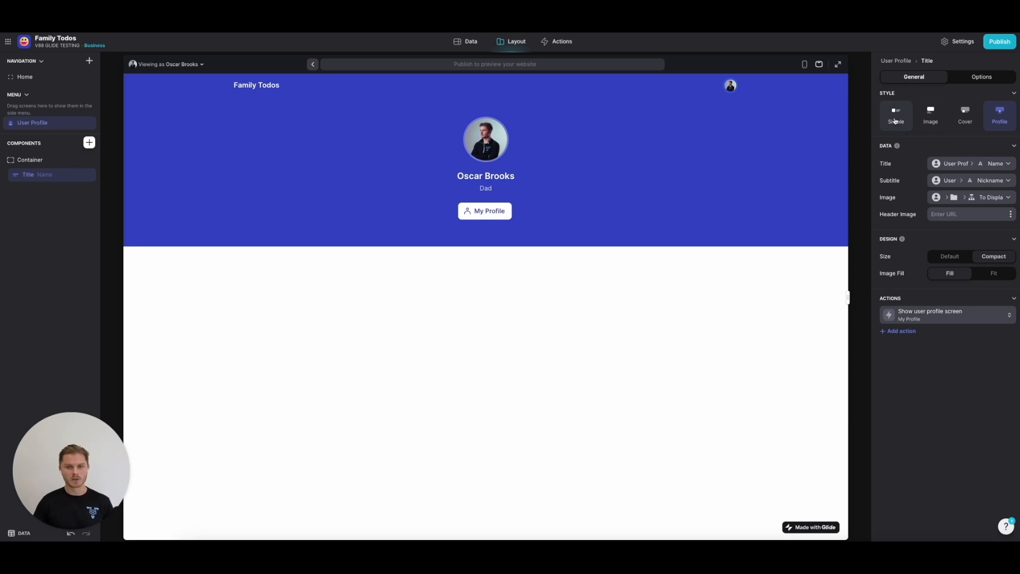
click(896, 115)
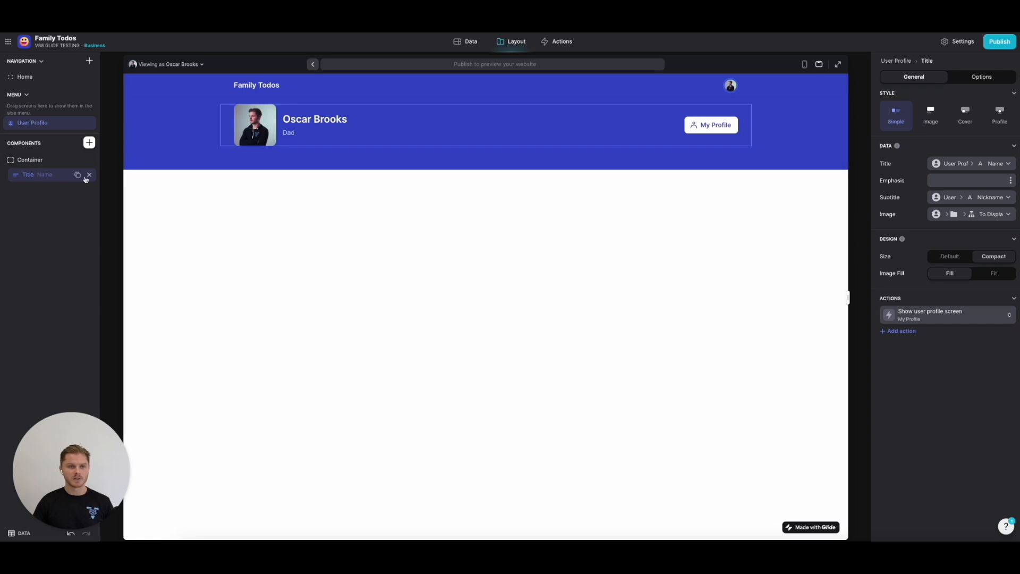
Step: Make the header button an 'Edit' button with a pencil icon that shows the edit screen
click(931, 314)
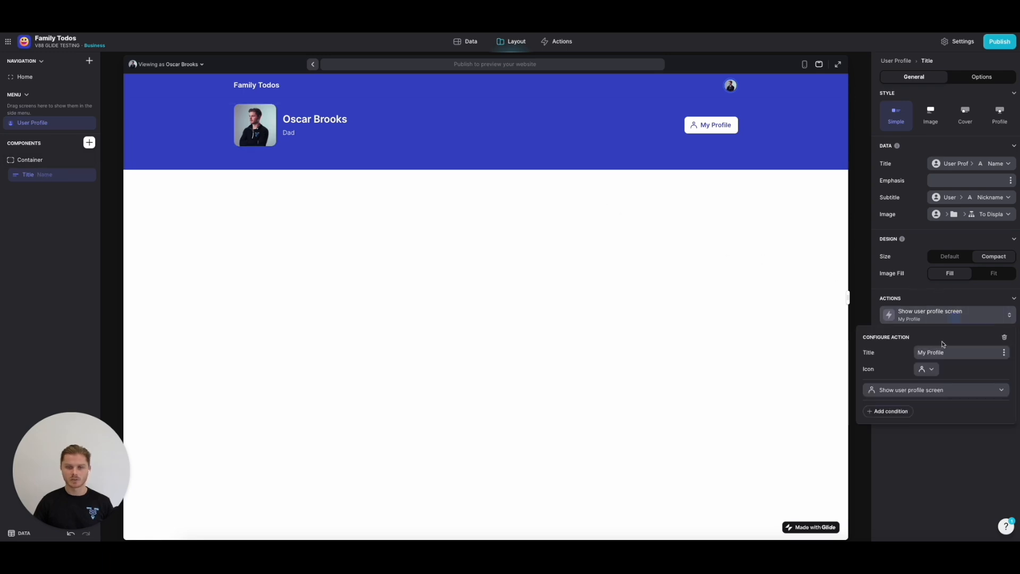
text(Edit)
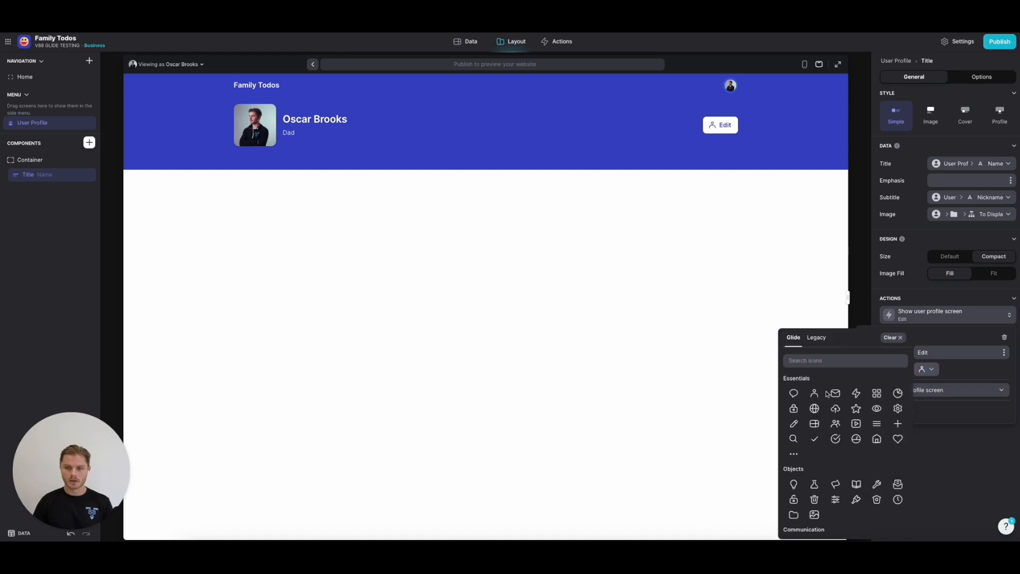
click(935, 390)
text(edit)
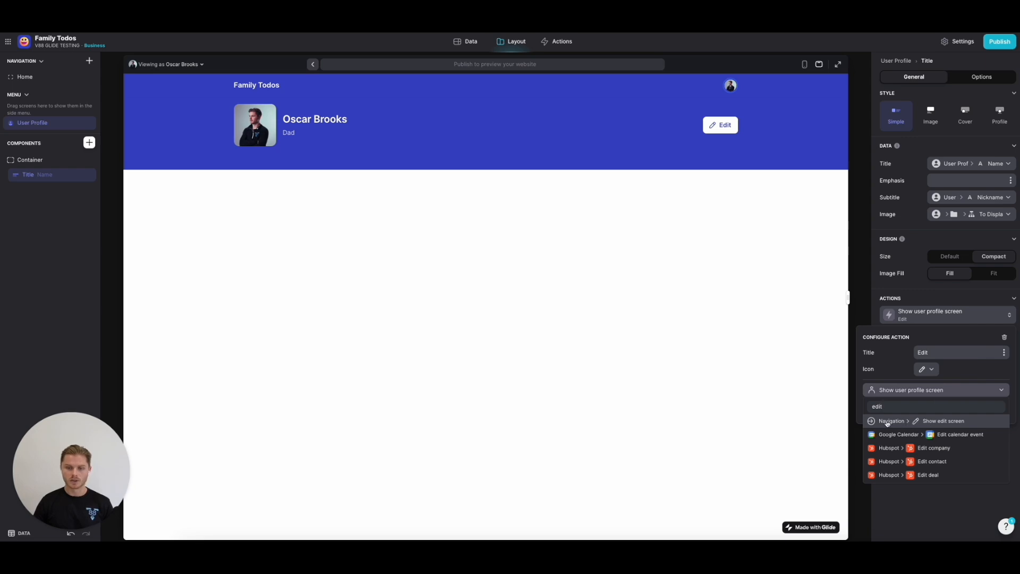
click(943, 421)
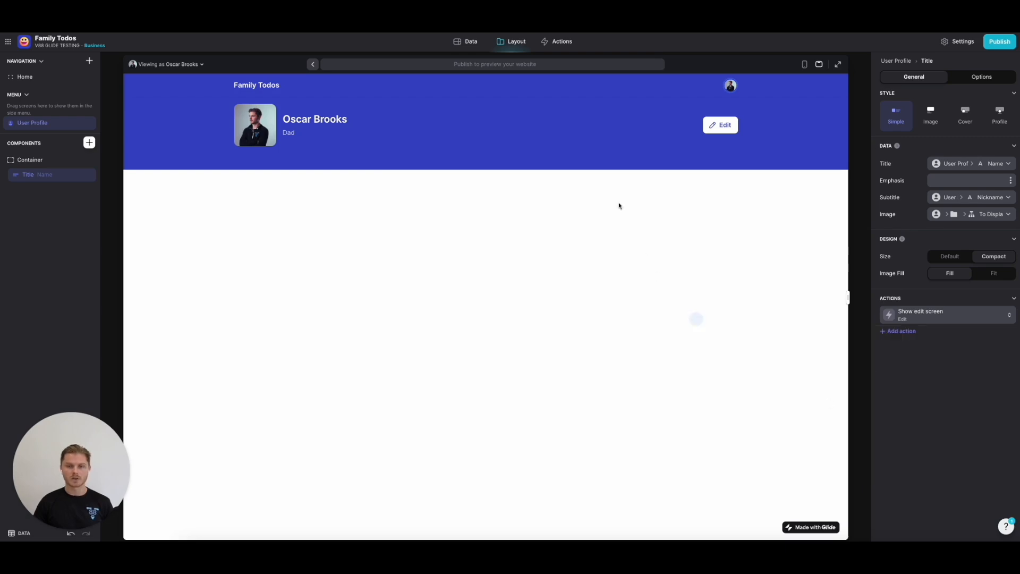
mouse_move(383, 175)
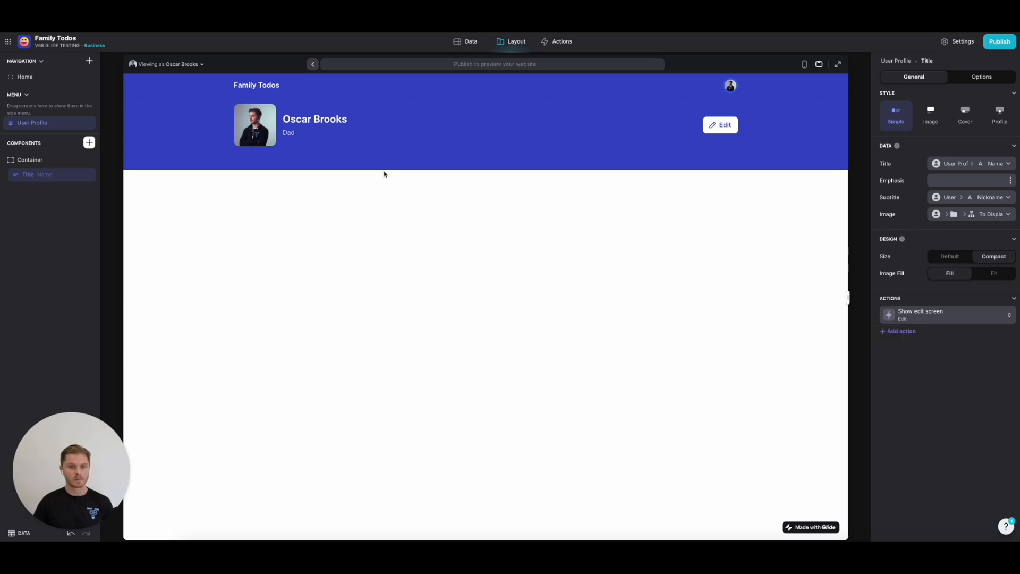
Step: Add a Text Entry component bound to Nickname on the Edit Profile form
click(719, 125)
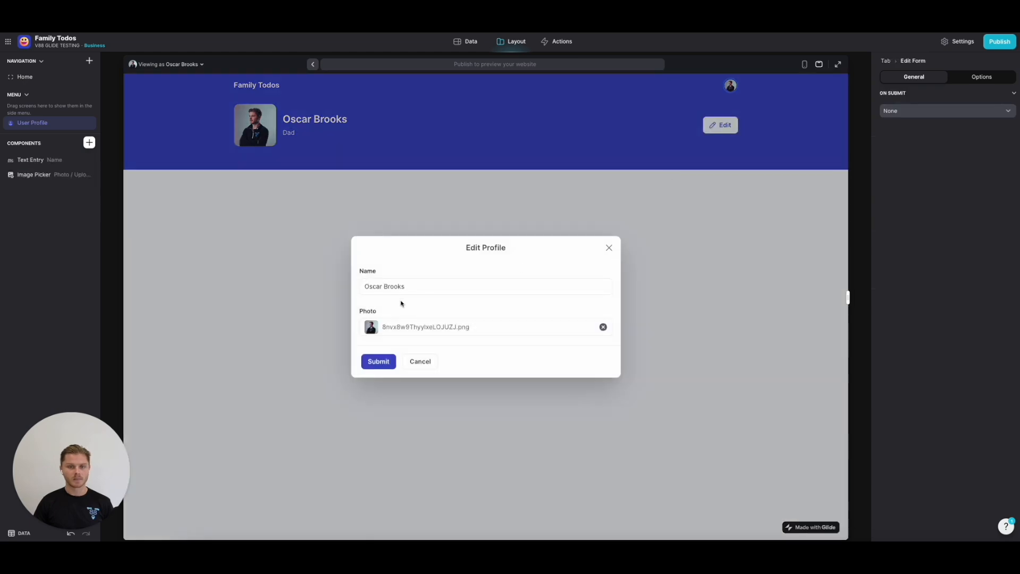
mouse_move(435, 269)
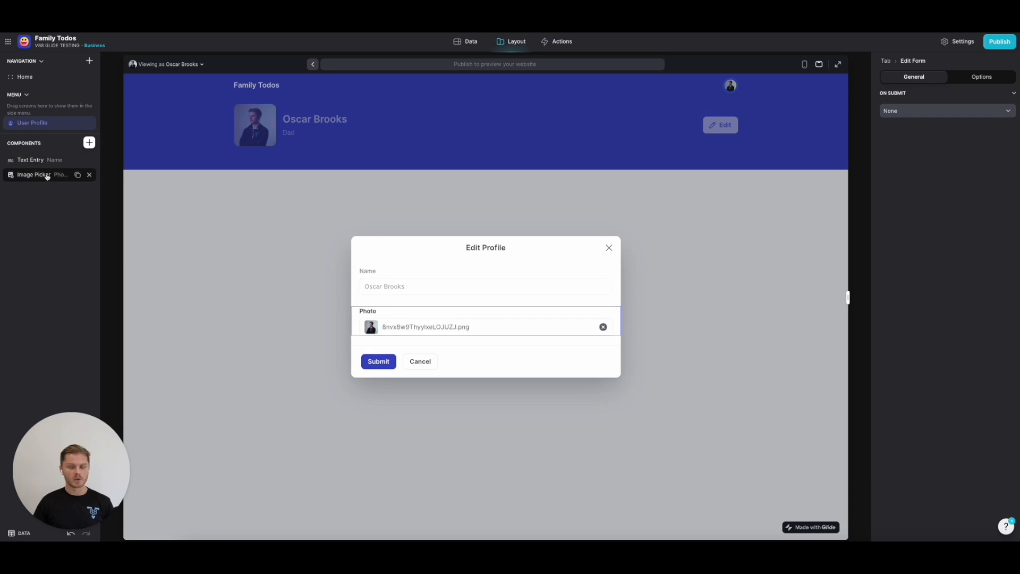
click(89, 142)
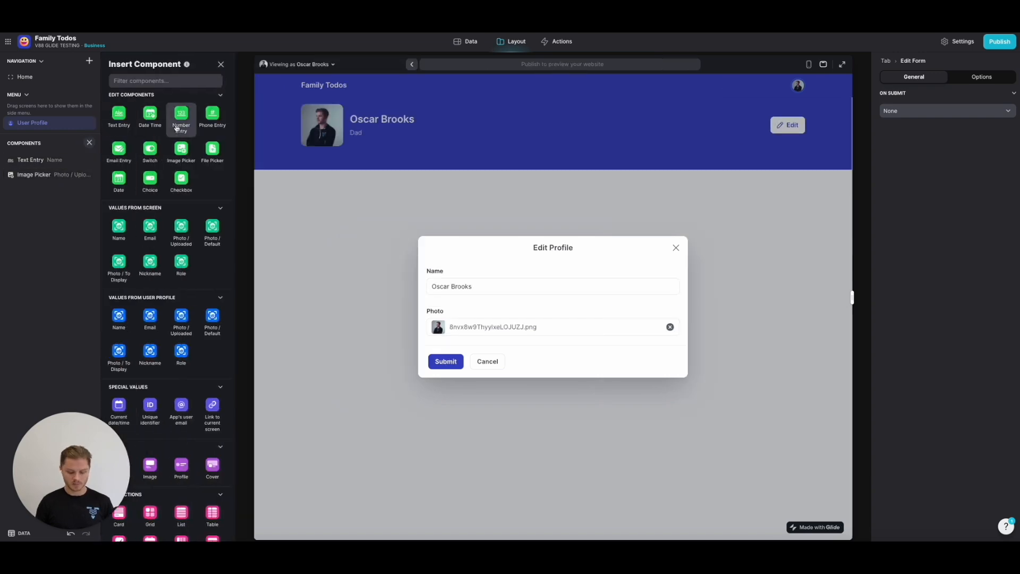
text(text ent)
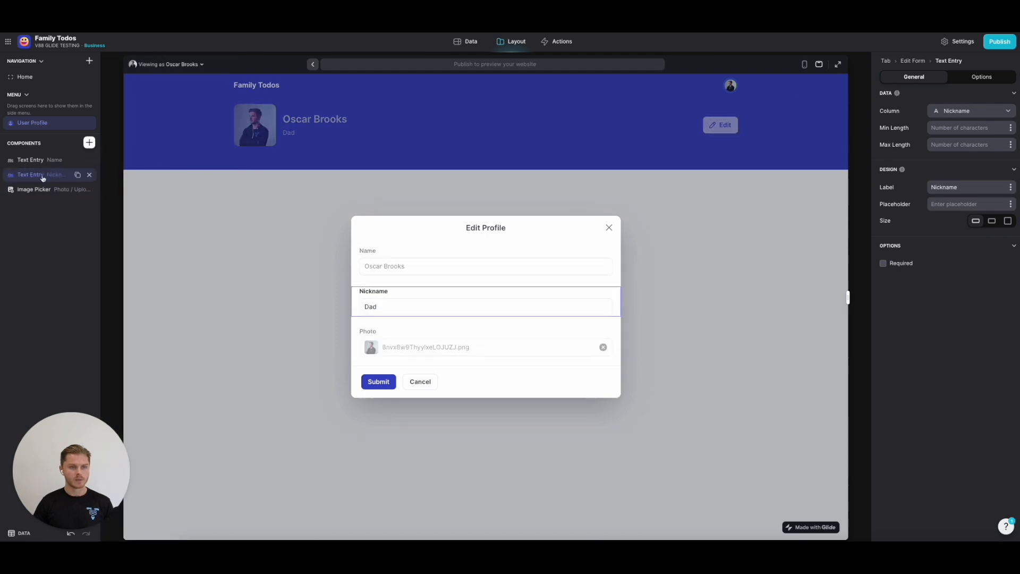
Step: Require Name and Nickname, relabel the image picker 'Photo (optional)', and submit the name as Oscar
click(29, 159)
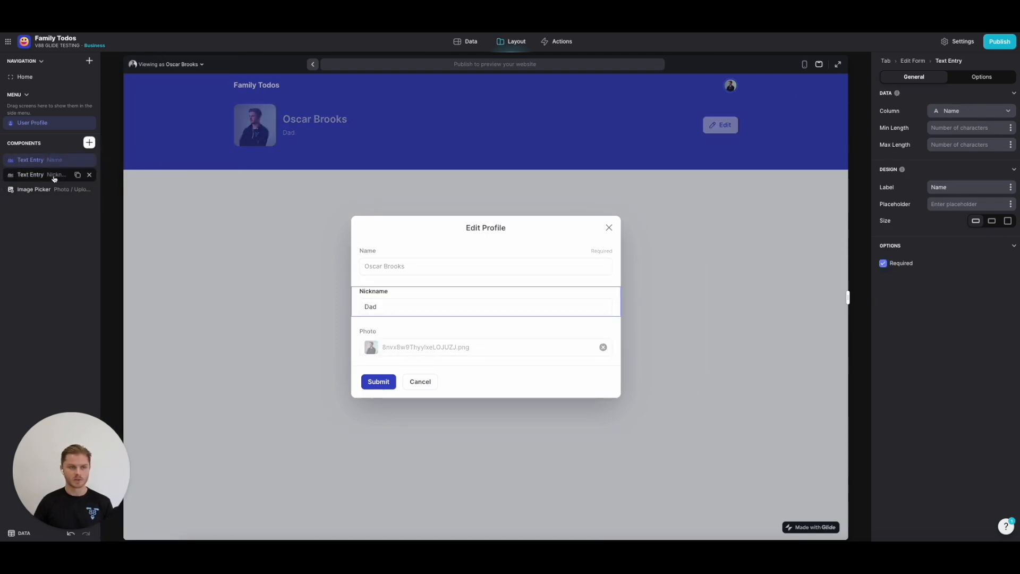
click(36, 174)
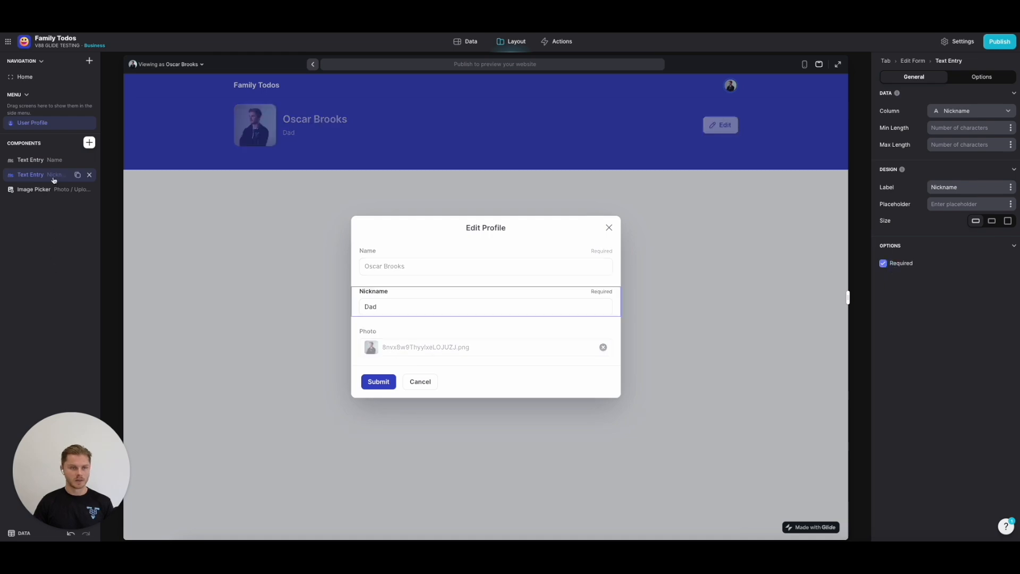
click(34, 189)
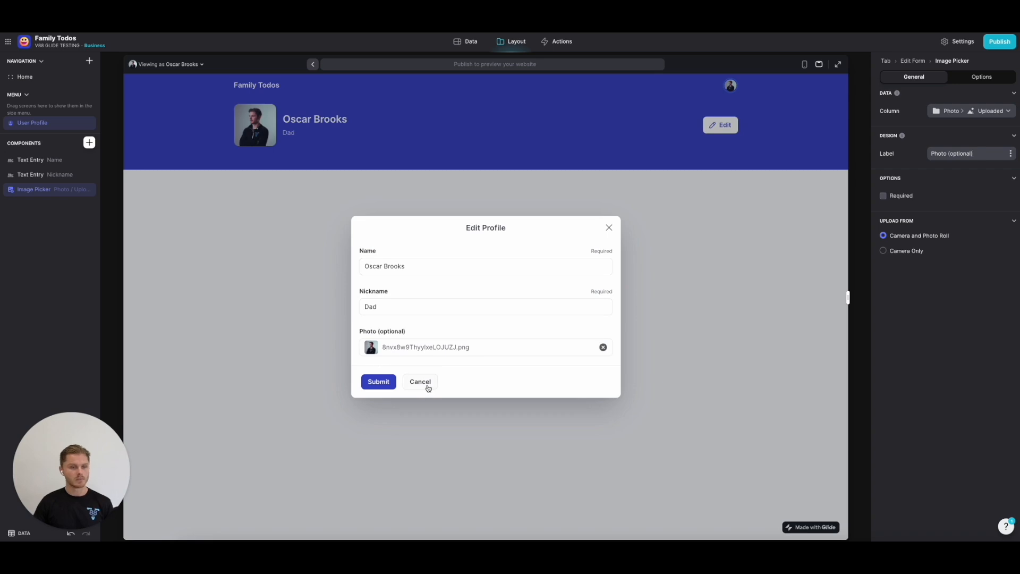
mouse_move(436, 278)
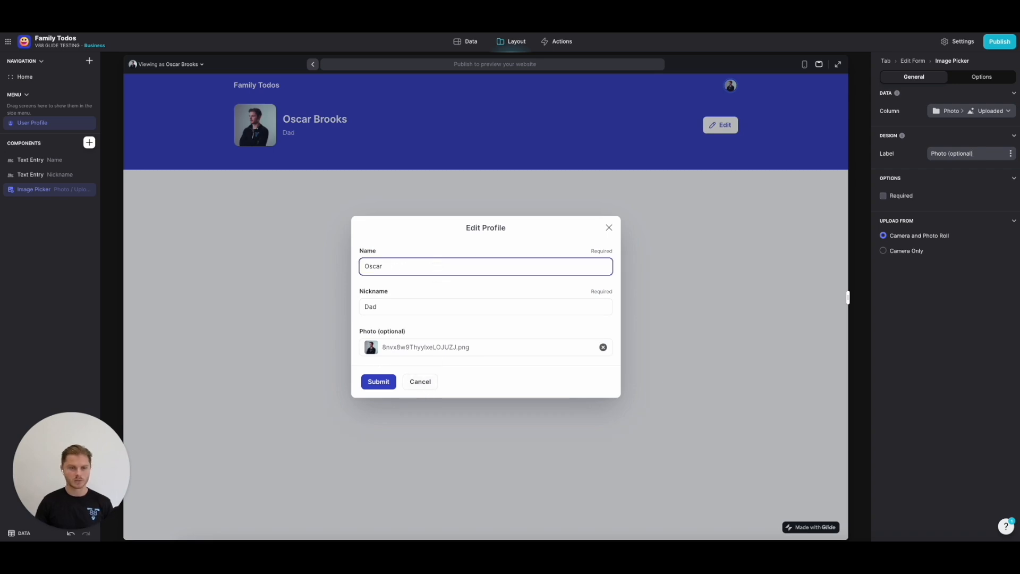
click(379, 382)
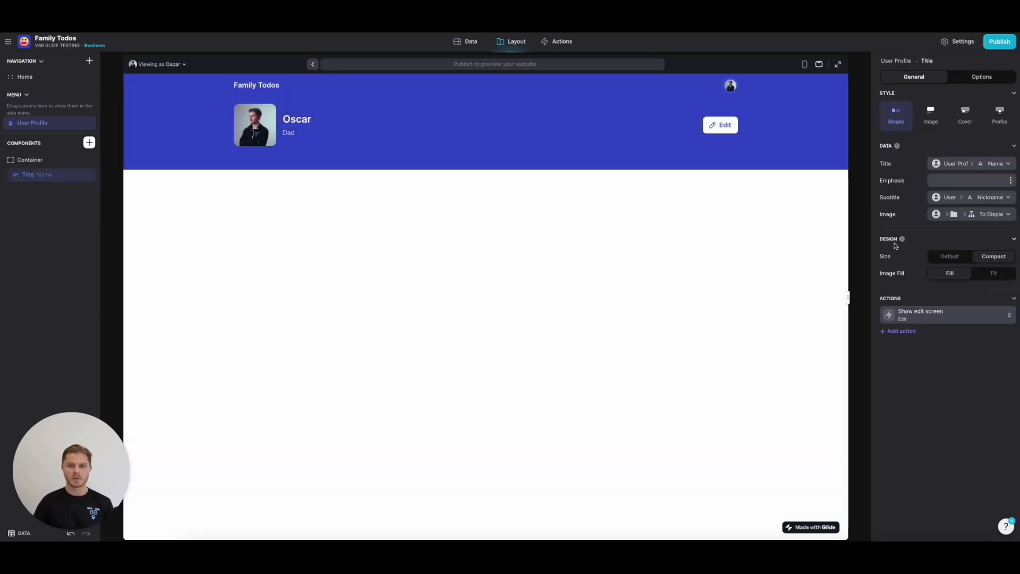
Step: Add a second header action titled 'Home' with a house icon
click(902, 330)
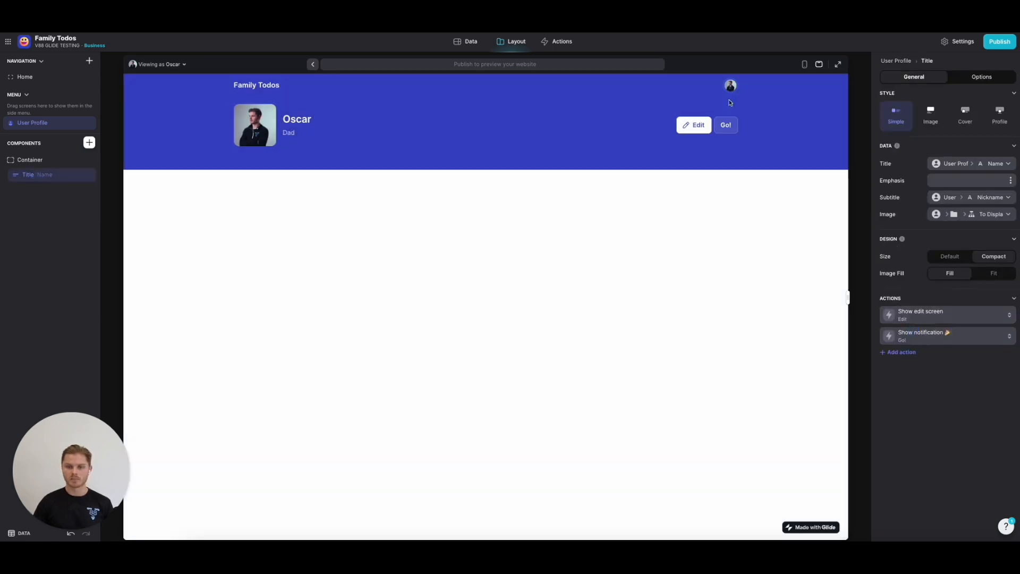
mouse_move(911, 358)
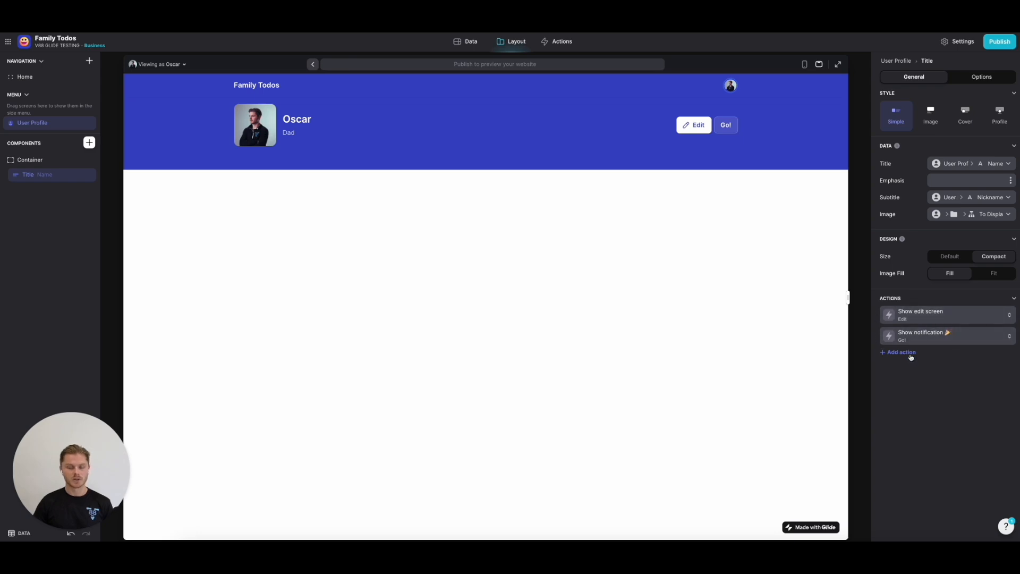
mouse_move(923, 381)
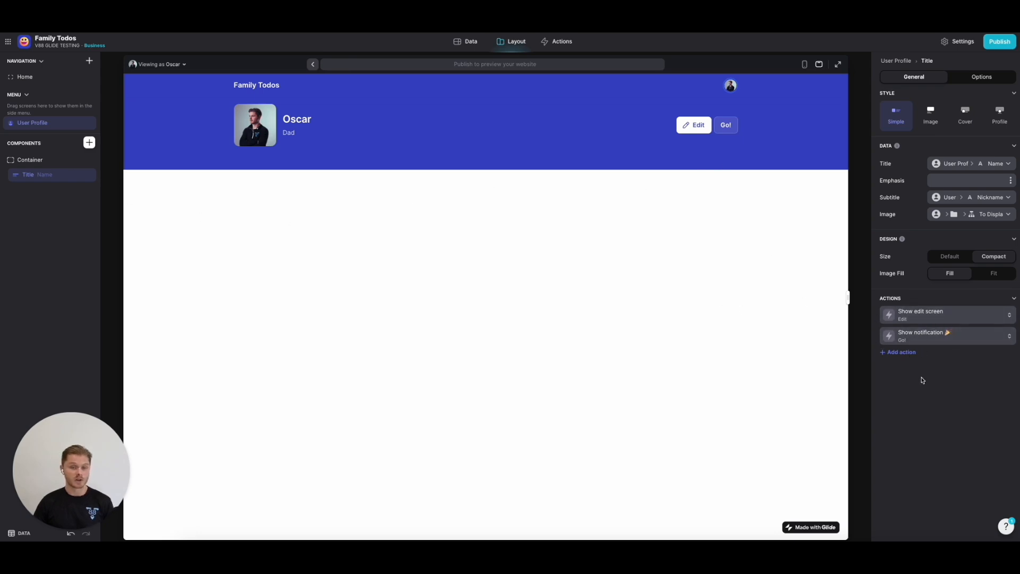
click(923, 335)
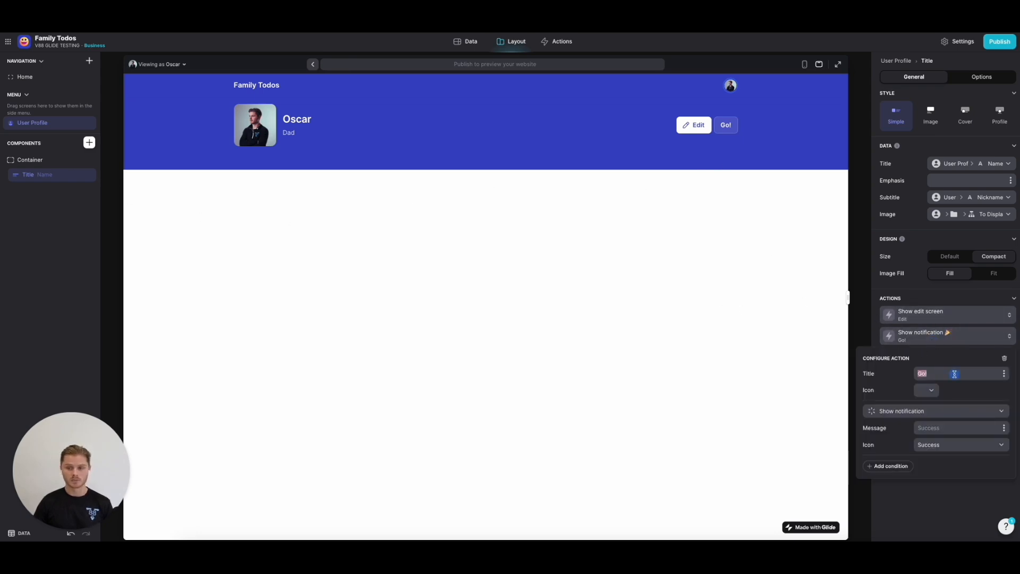
text(Home)
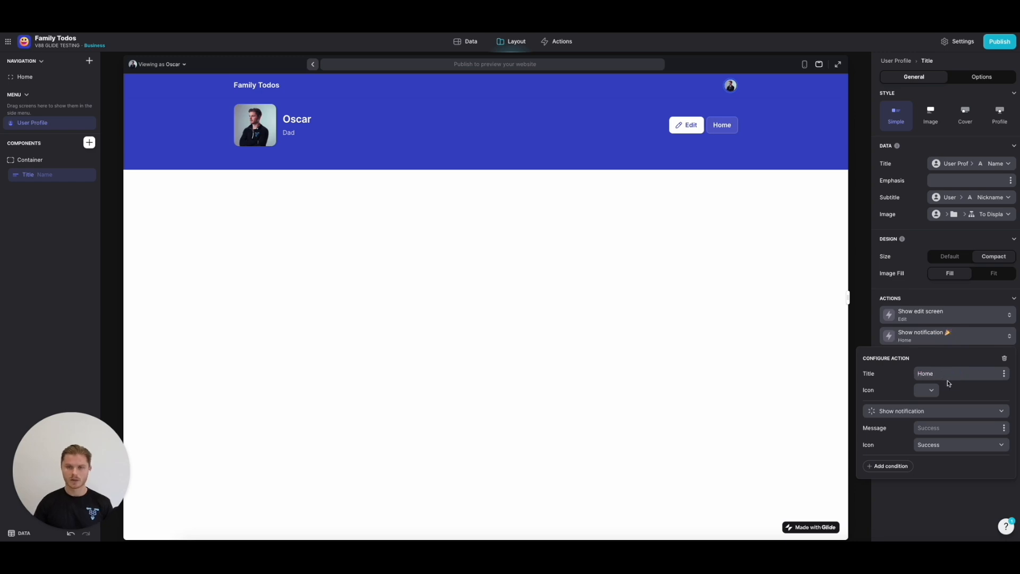
click(927, 390)
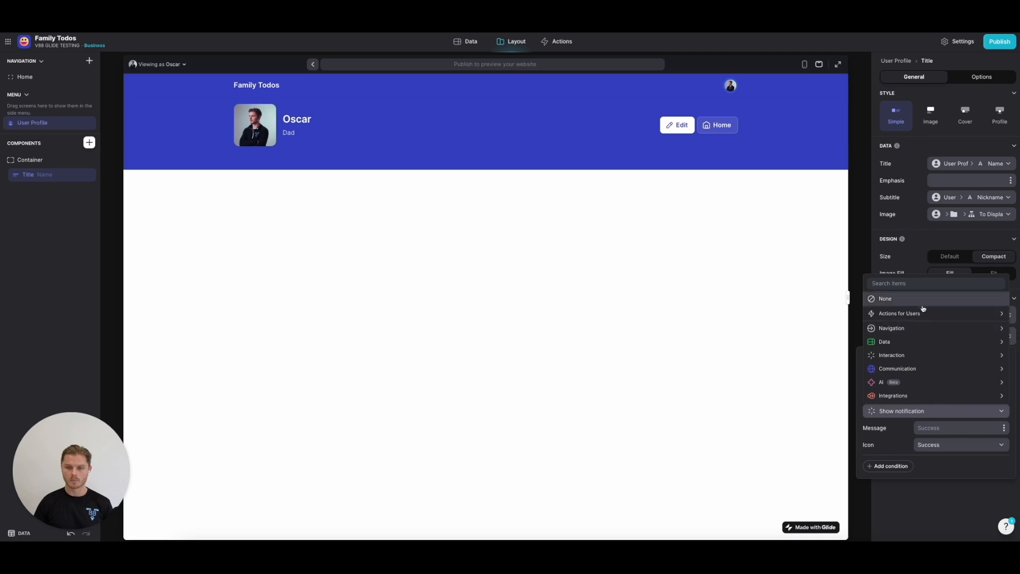
Step: Set the Home action to Navigation > Go to tab > Home and try it in the preview
click(891, 328)
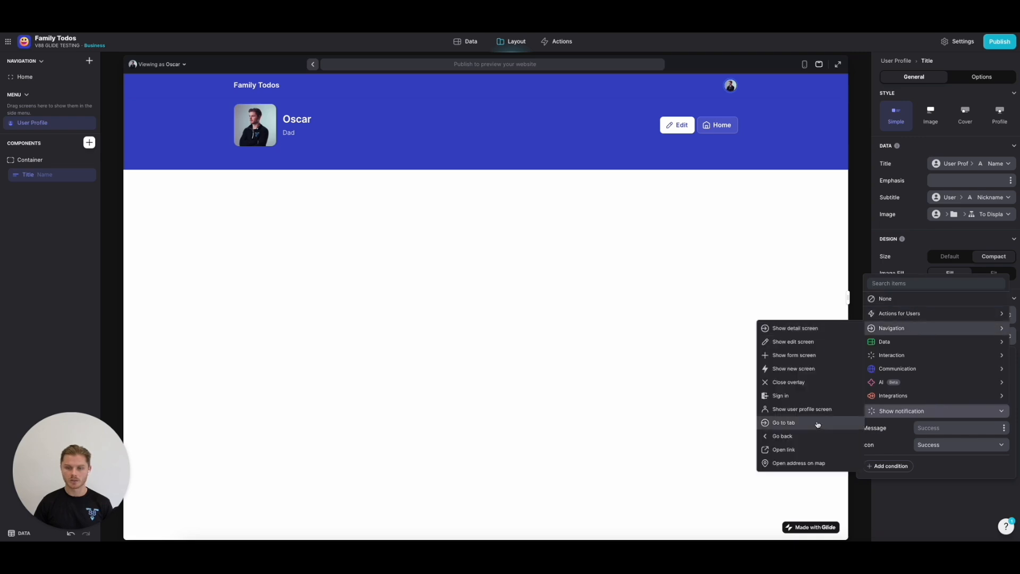
click(784, 422)
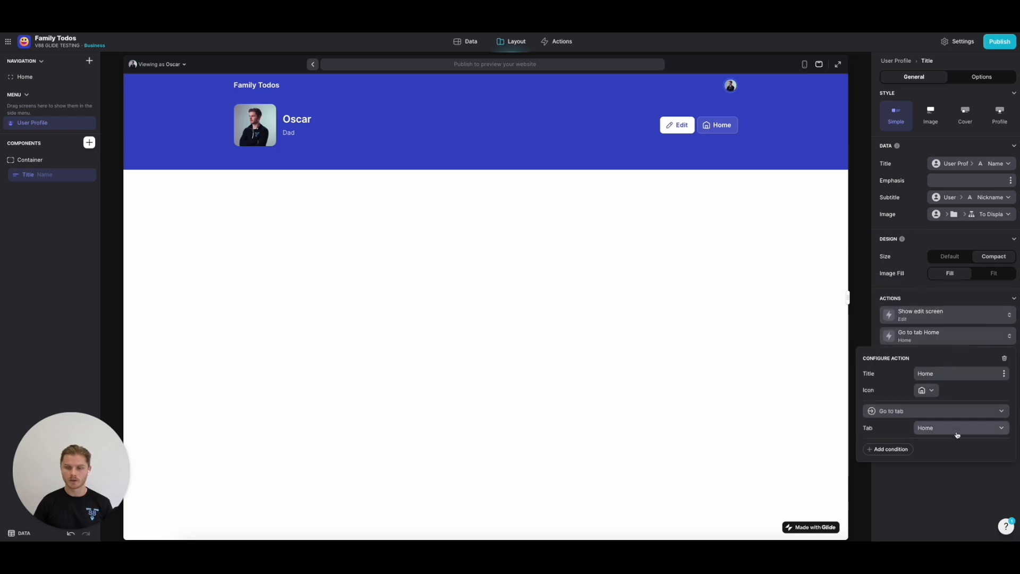
click(25, 77)
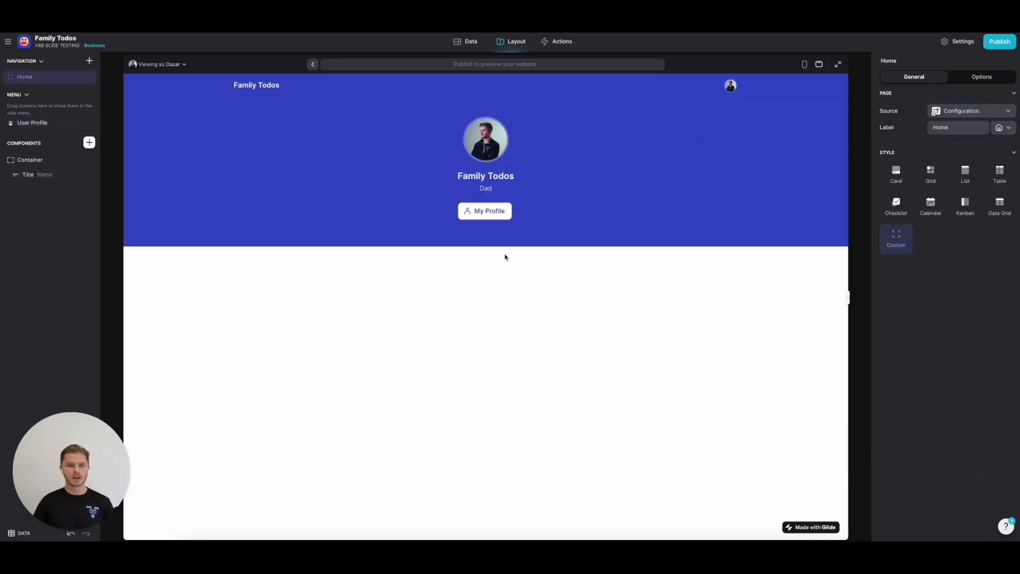
mouse_move(439, 239)
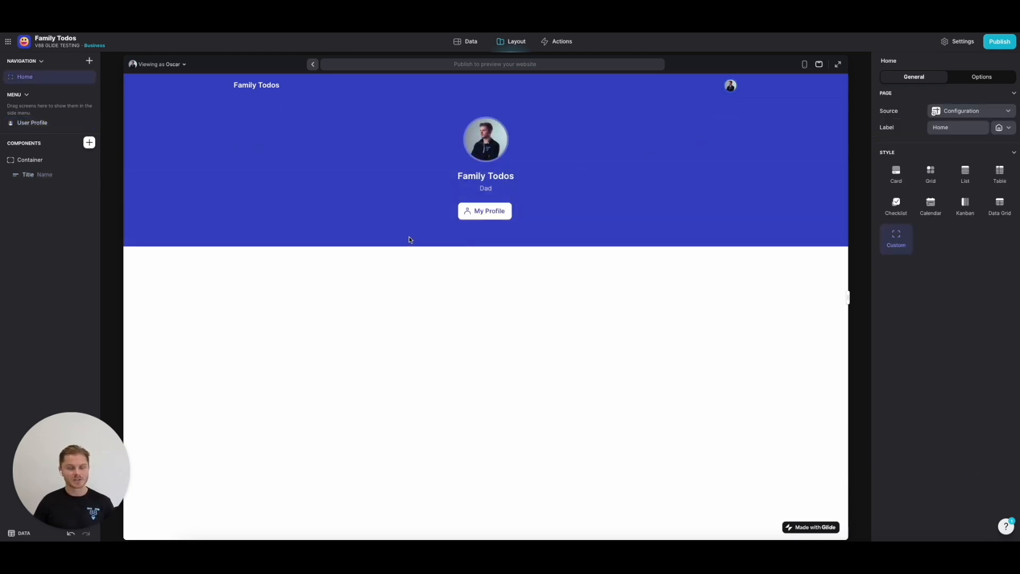
mouse_move(414, 241)
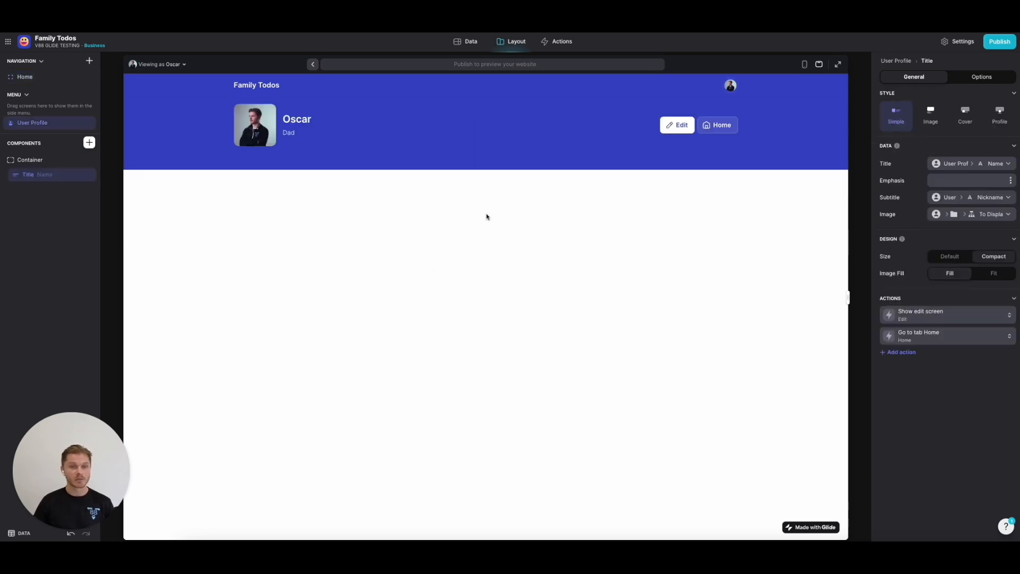
click(678, 125)
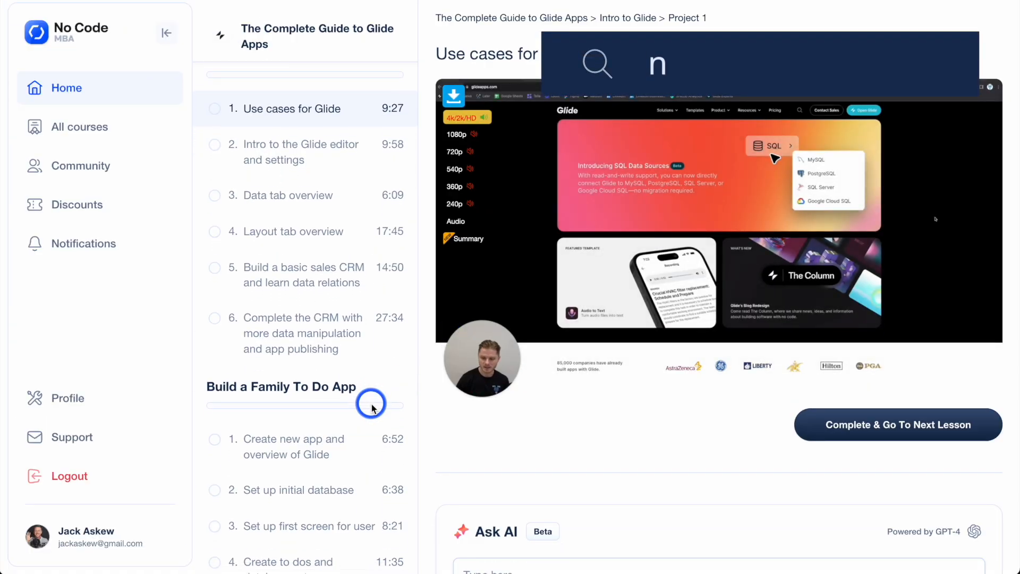
Step: Scroll the lesson sidebar through the Family To Do App, Glide AI and Applicant Tracking System sections
scroll(down, 3)
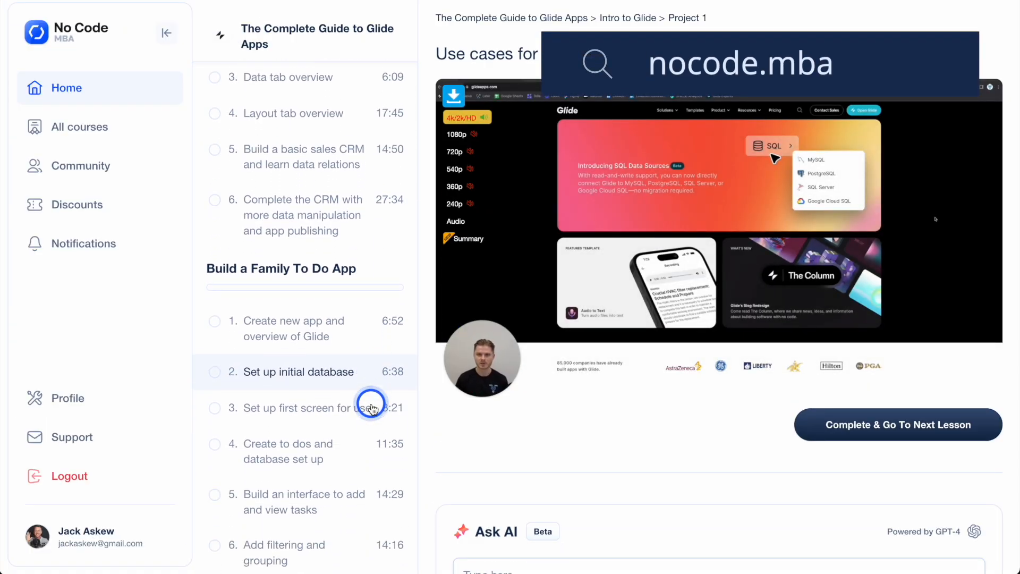
scroll(down, 3)
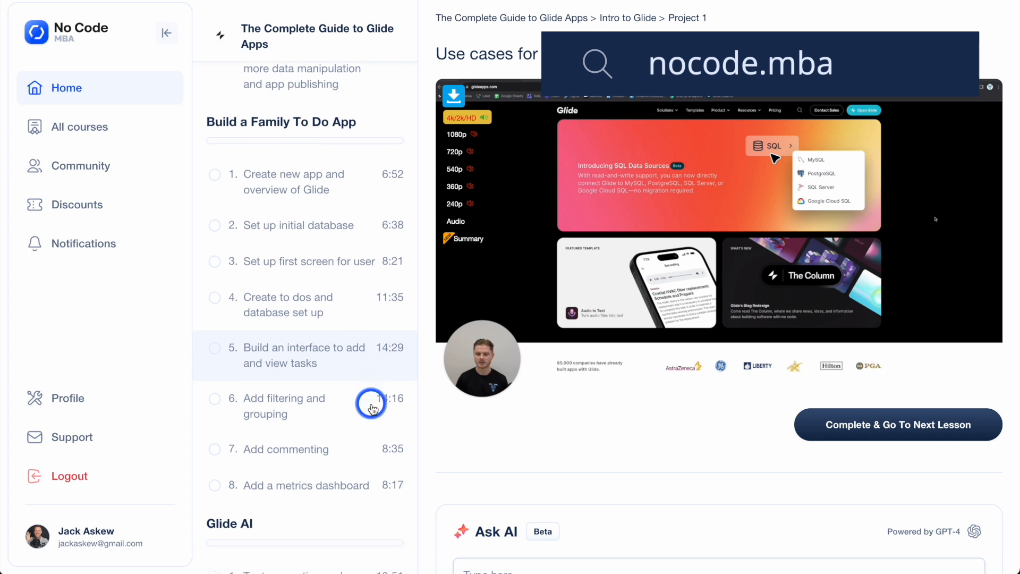
scroll(down, 3)
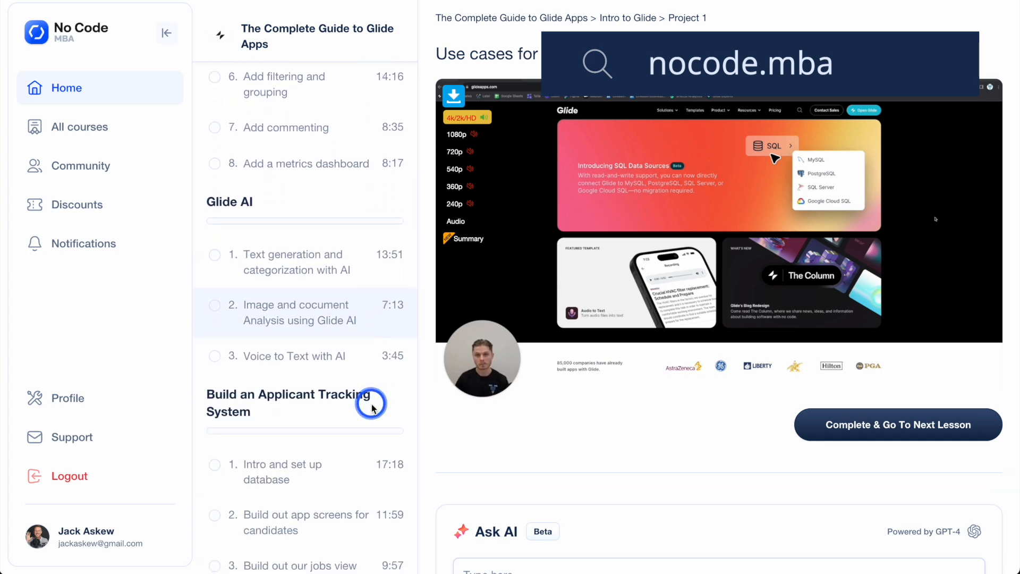
scroll(down, 3)
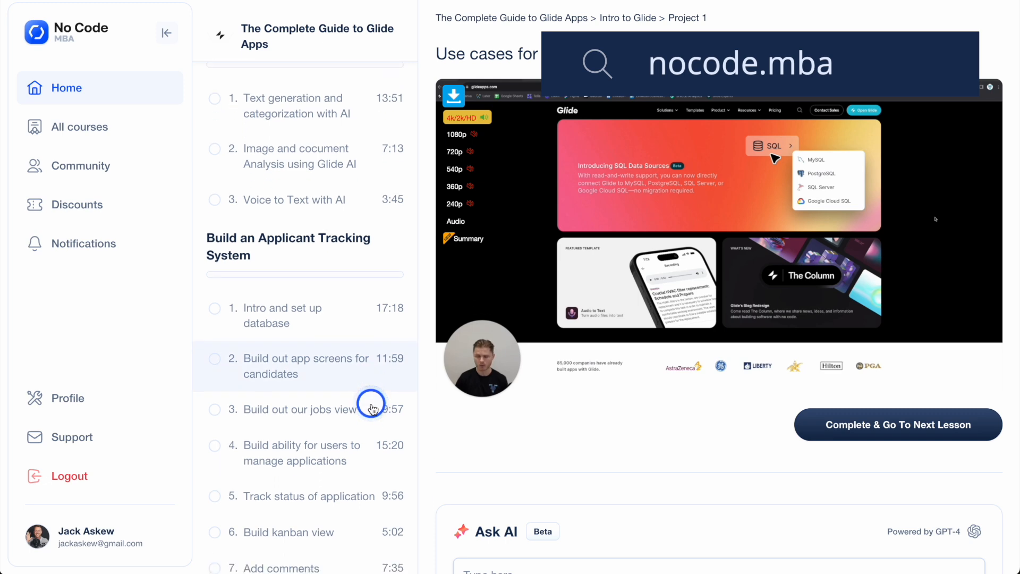
scroll(down, 3)
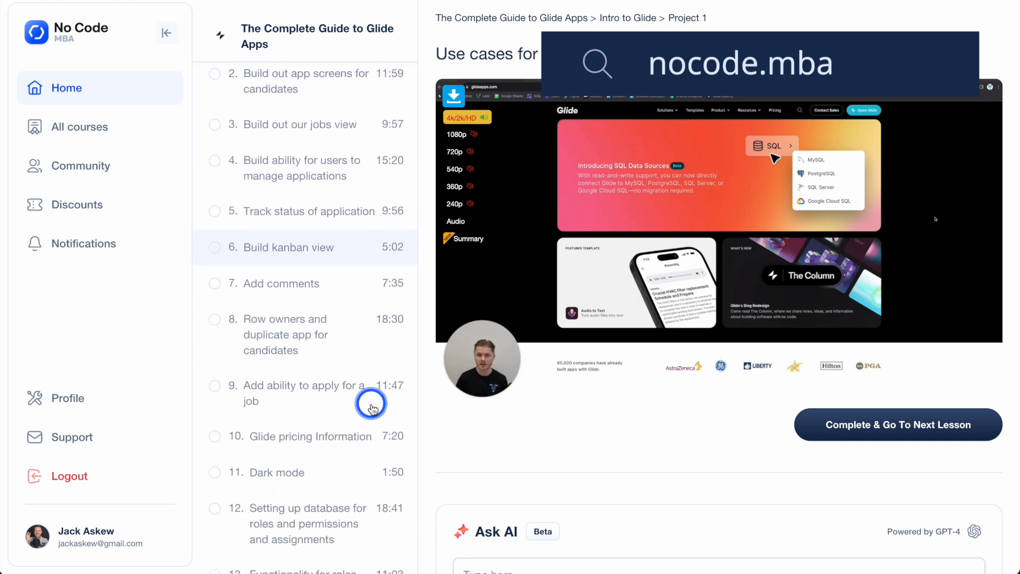